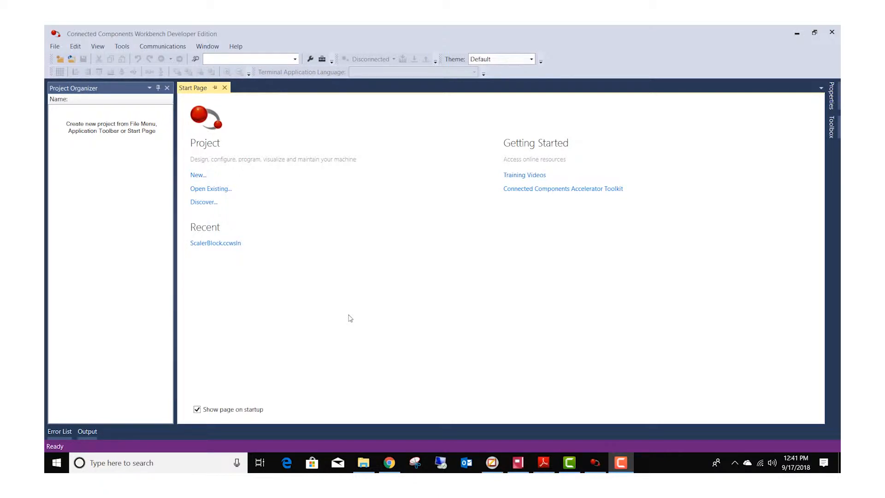
mouse_move(204, 205)
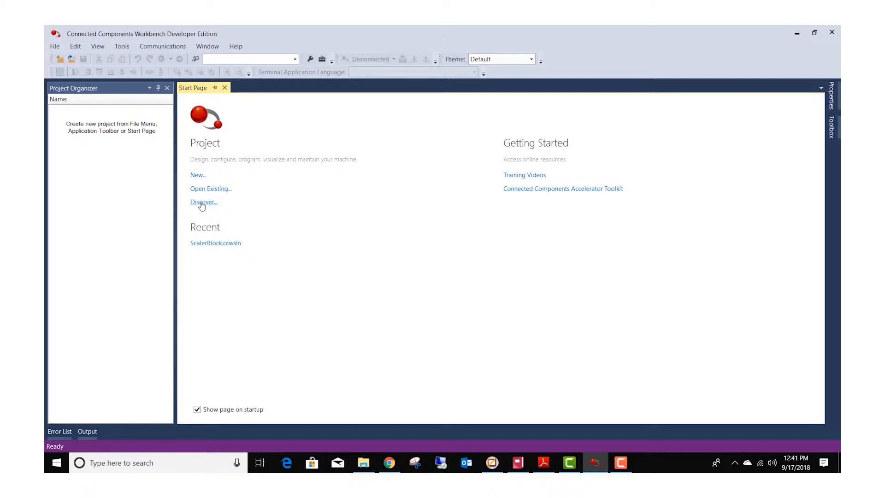
mouse_move(310, 236)
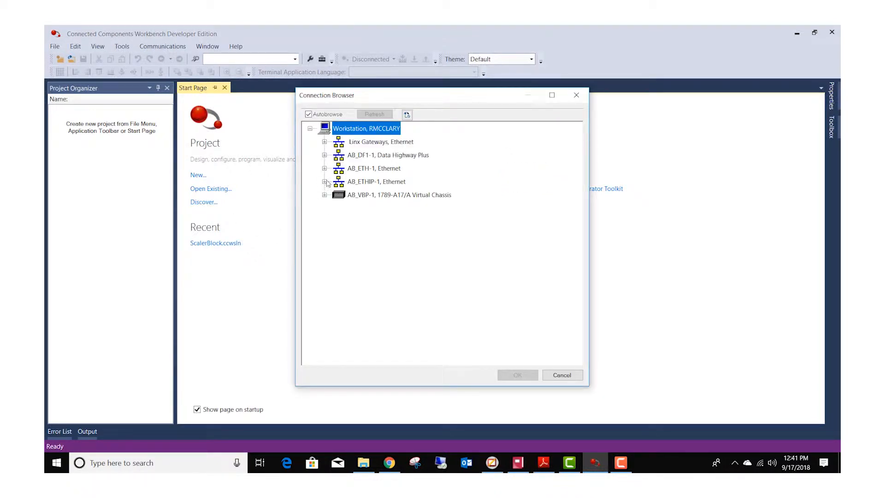
Expand the AB_ETHIP-1 network and connect to the PowerFlex 525 at 192.168.1.29.
left_click(325, 181)
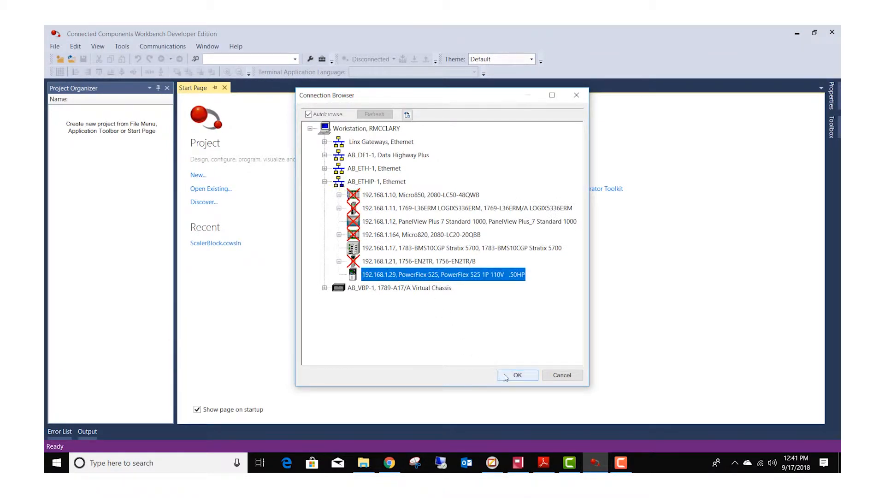
left_click(518, 374)
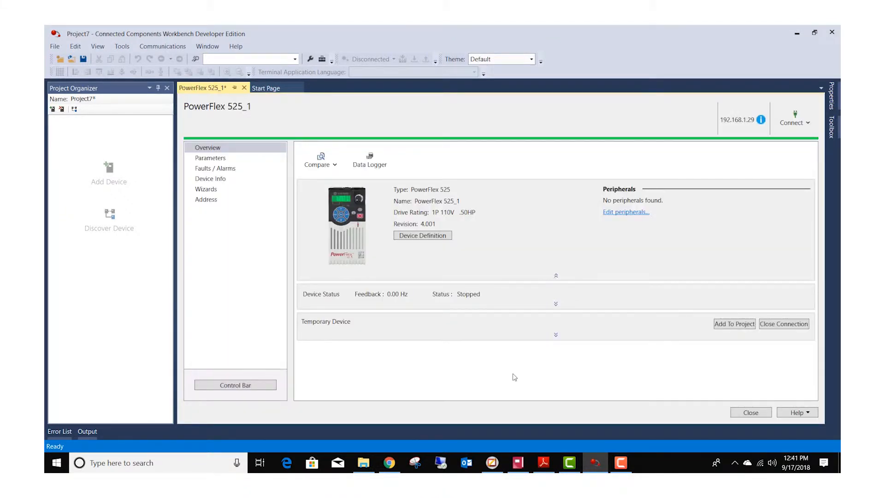
mouse_move(68, 134)
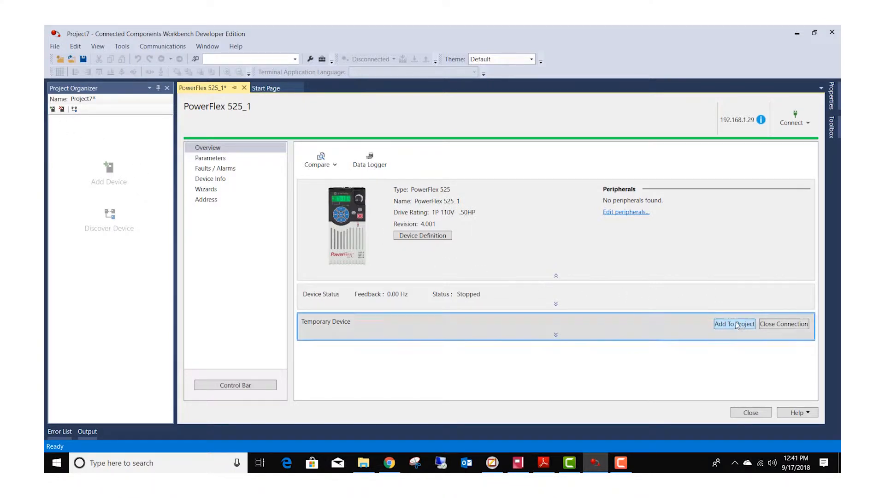
Add the temporary PowerFlex 525 drive to Project7 as PowerFlex 525_1.
left_click(734, 324)
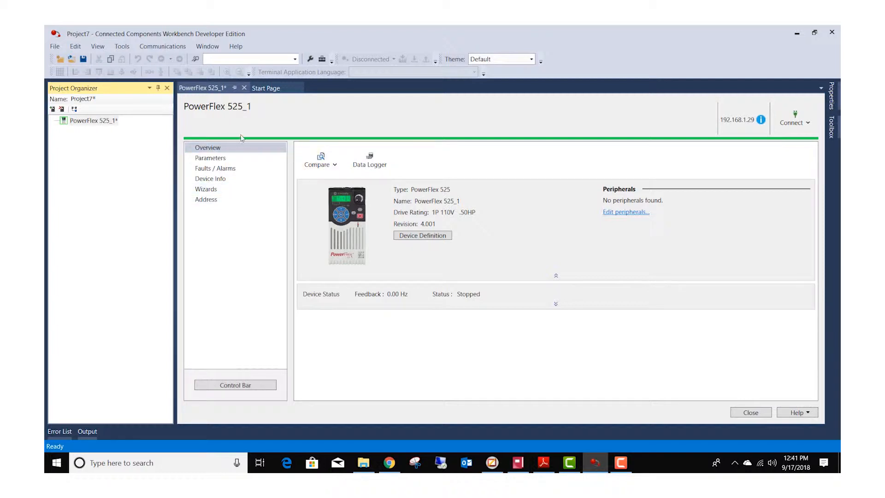
mouse_move(445, 134)
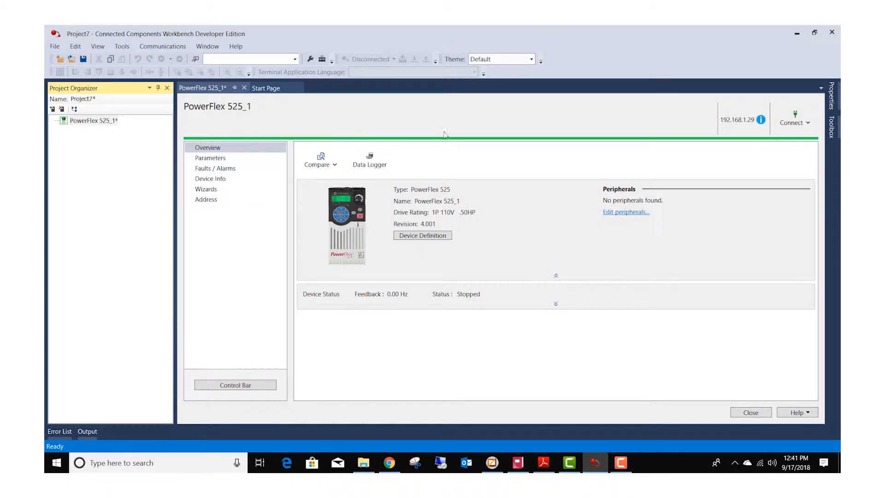
mouse_move(243, 184)
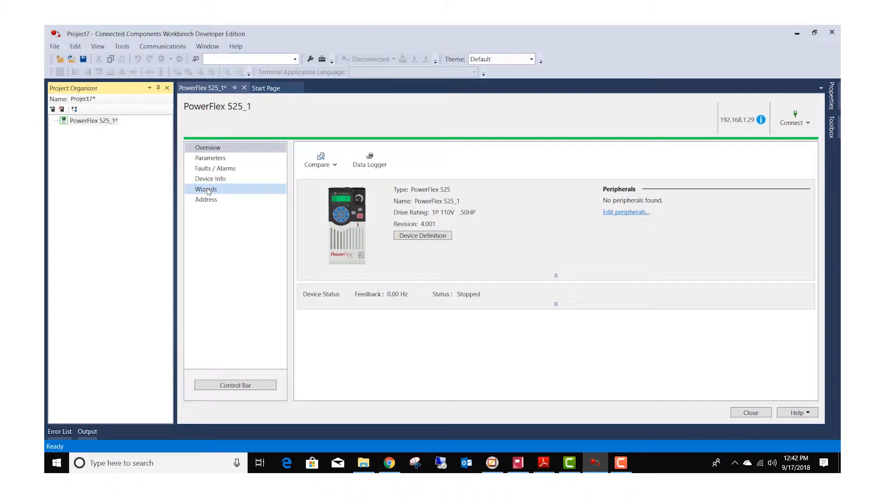
Start the PowerFlex 525 Startup Wizard from the drive's Wizards list.
left_click(206, 189)
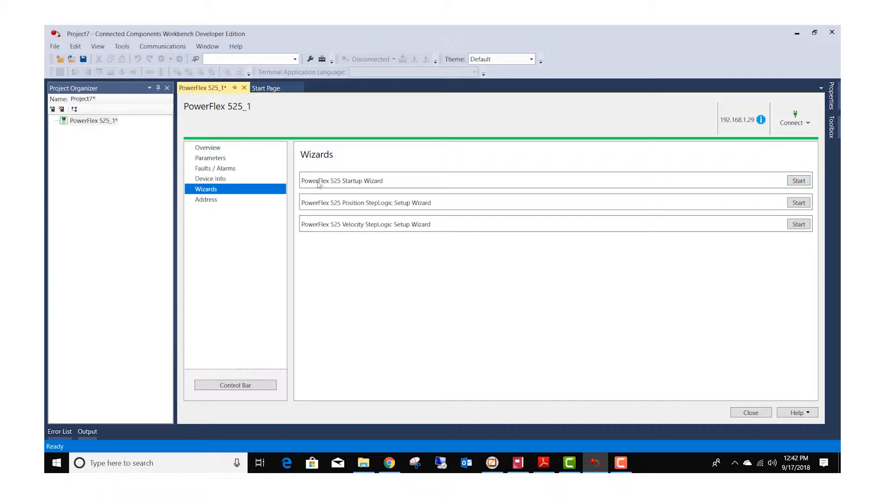
mouse_move(744, 186)
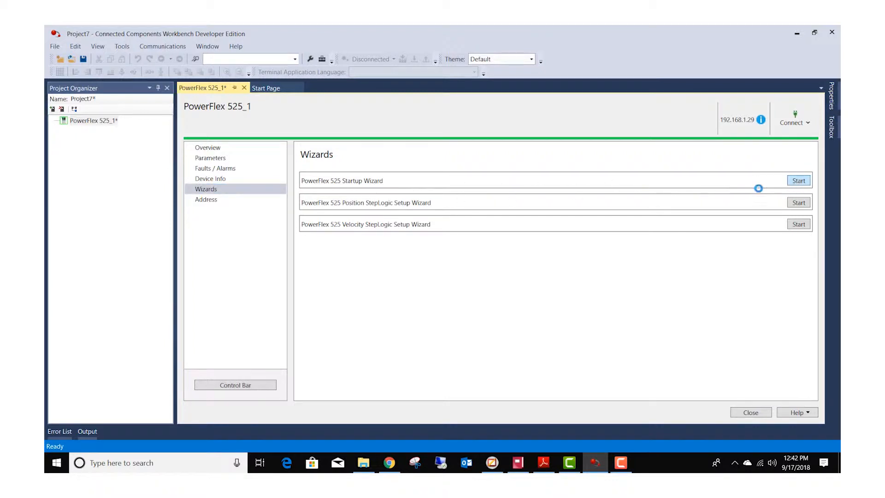
left_click(797, 179)
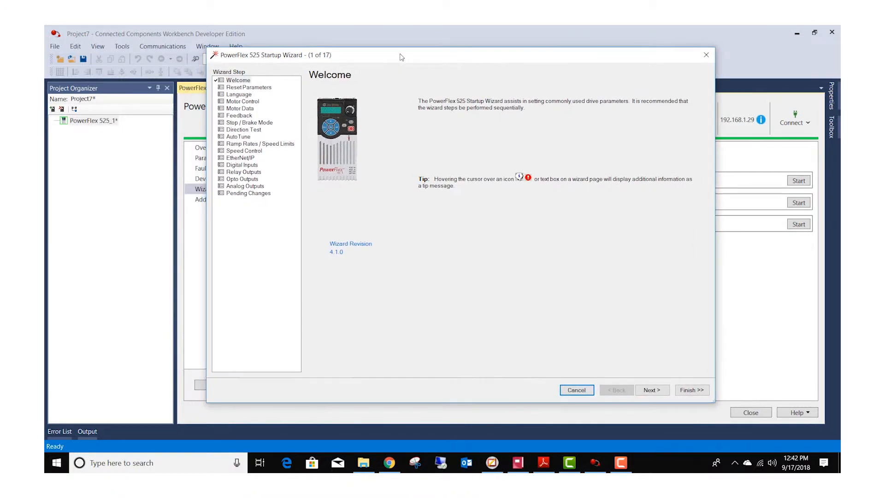
mouse_move(654, 370)
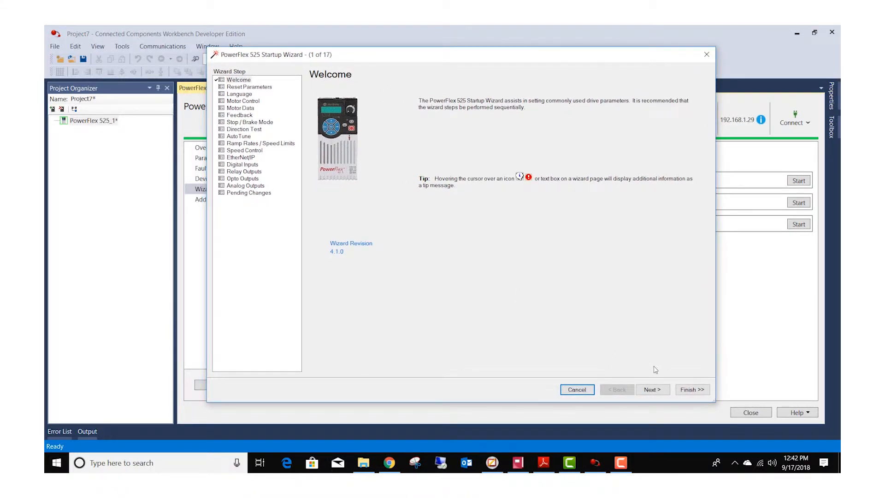
mouse_move(520, 248)
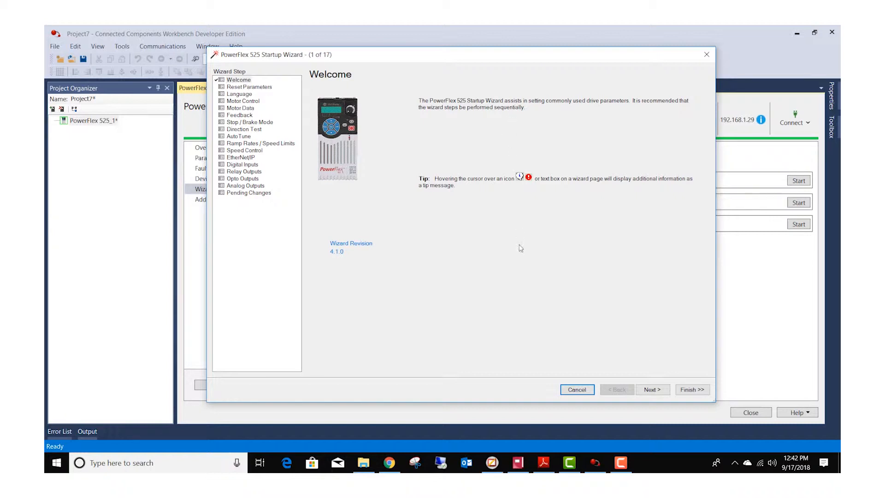
Advance through Welcome, Reset Parameters and Language with no reset and English kept.
left_click(652, 388)
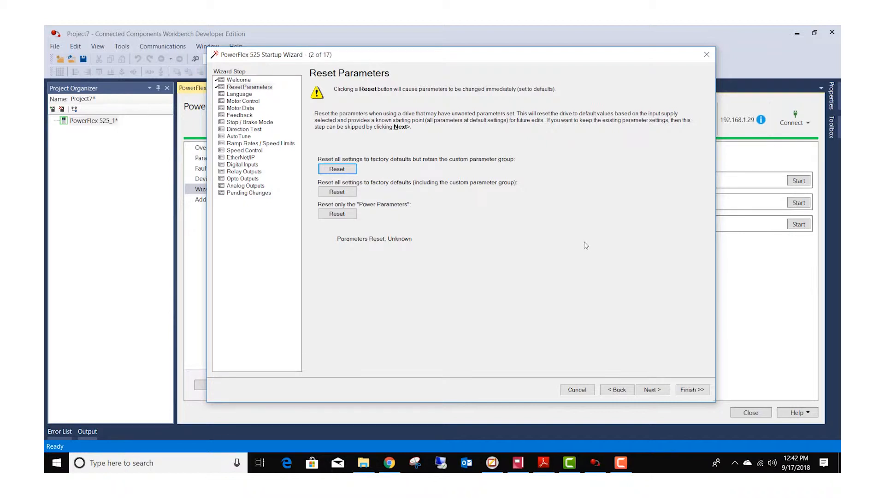
mouse_move(469, 217)
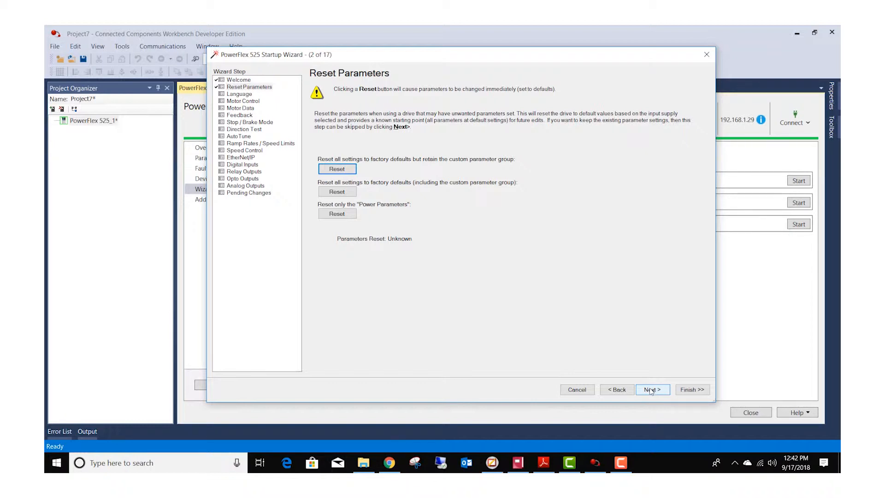
left_click(652, 389)
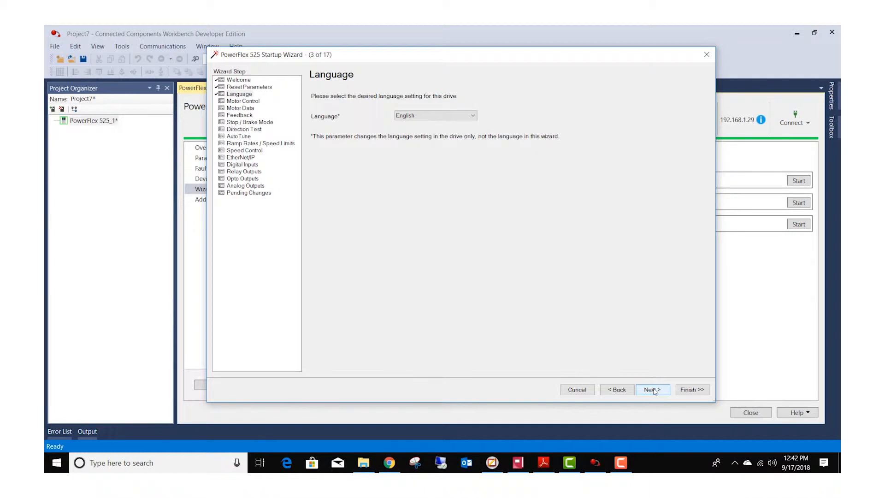
left_click(652, 388)
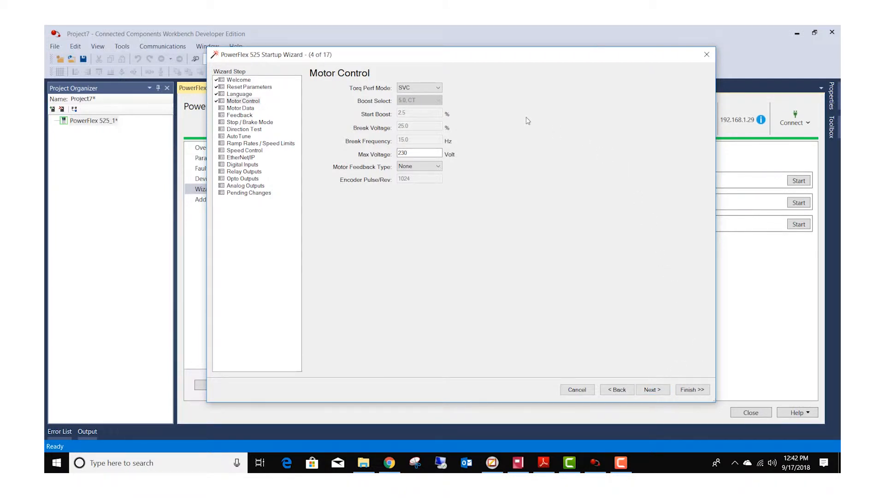
Keep Torq Perf Mode at SVC and Motor Feedback Type at None, then continue to Motor Data.
left_click(438, 87)
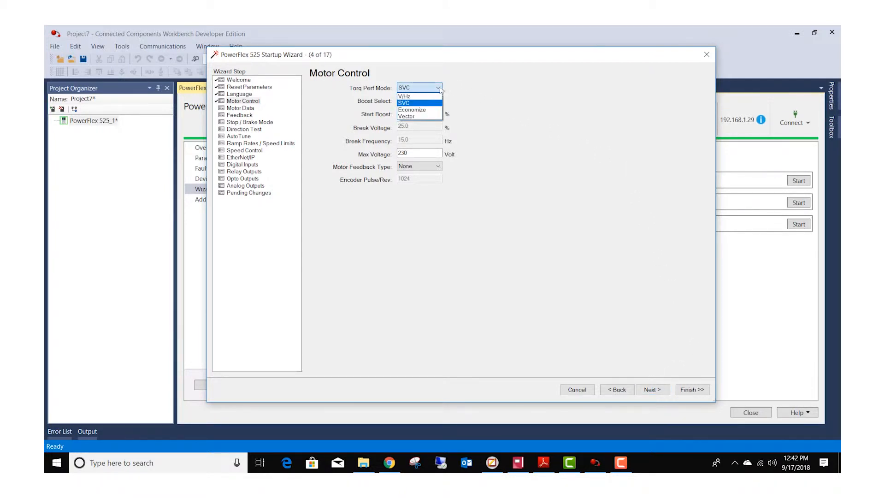
left_click(412, 104)
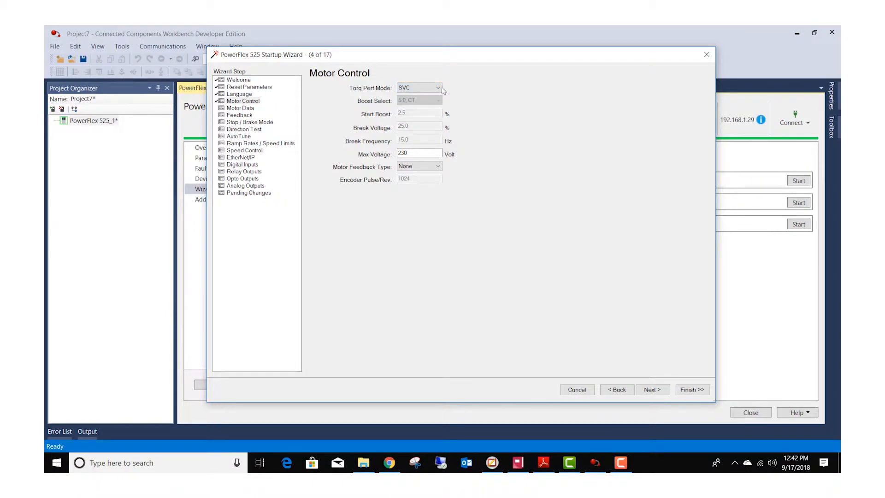
left_click(436, 87)
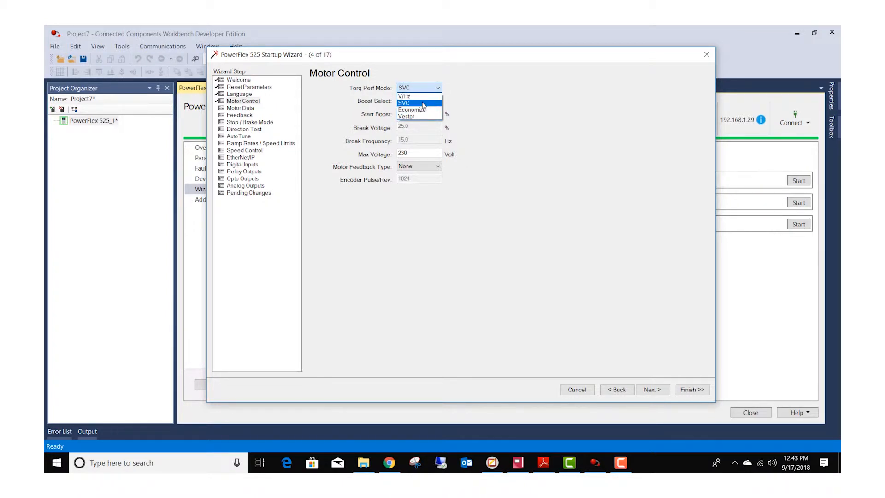
left_click(416, 104)
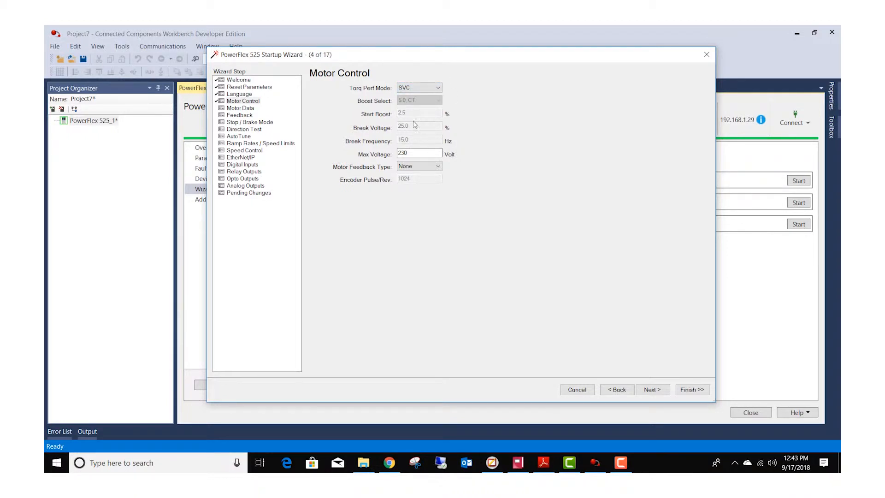
left_click(416, 153)
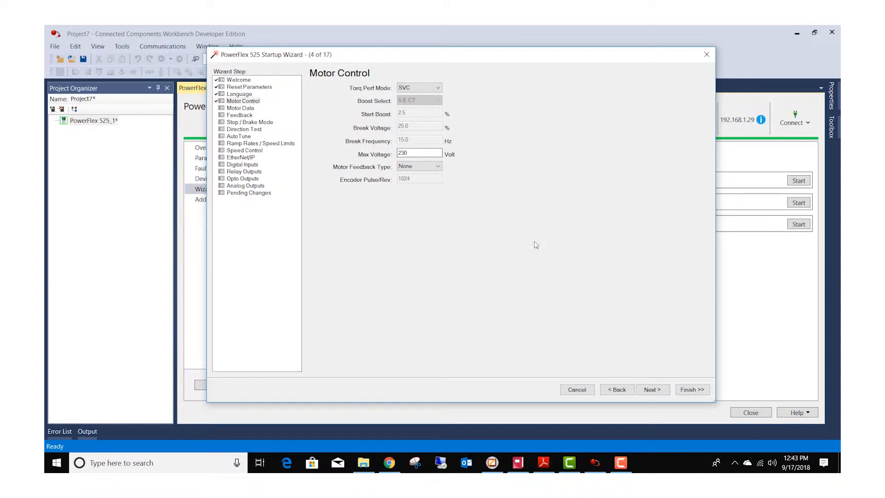
mouse_move(574, 304)
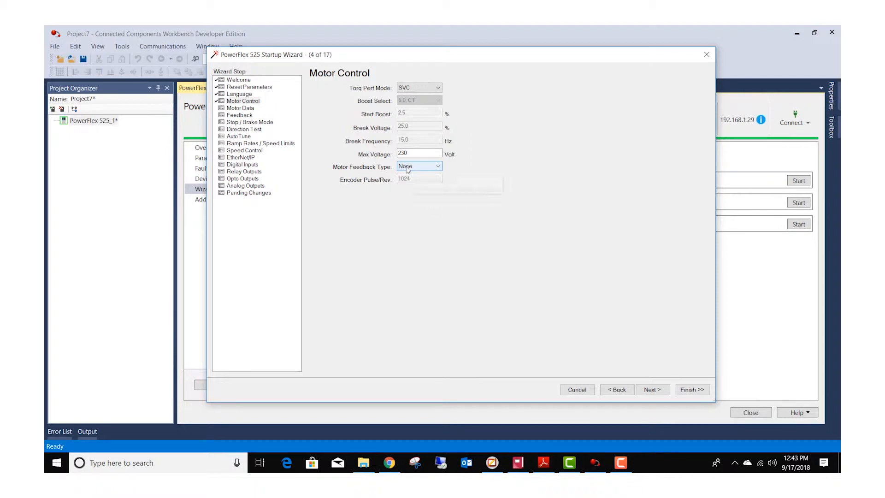
left_click(436, 166)
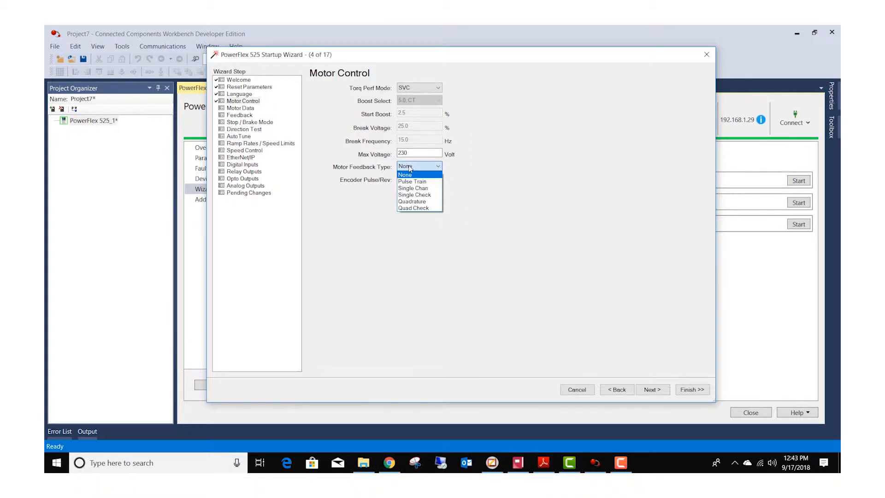
left_click(405, 176)
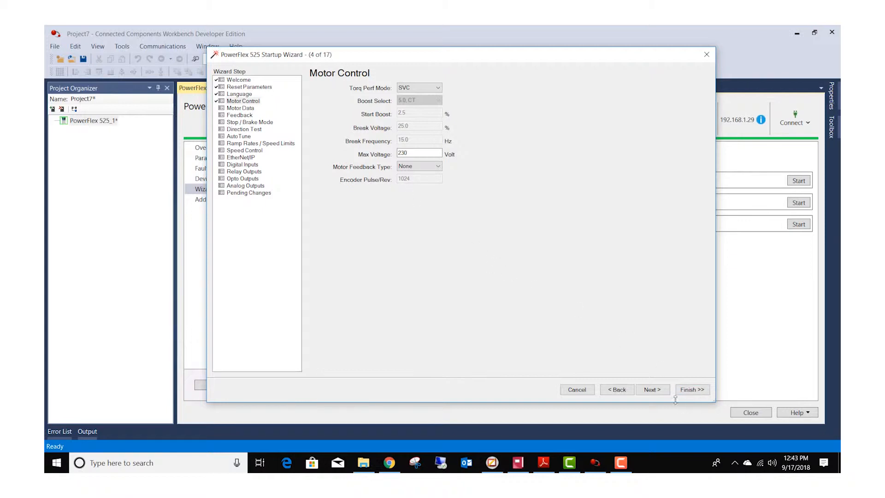
left_click(652, 389)
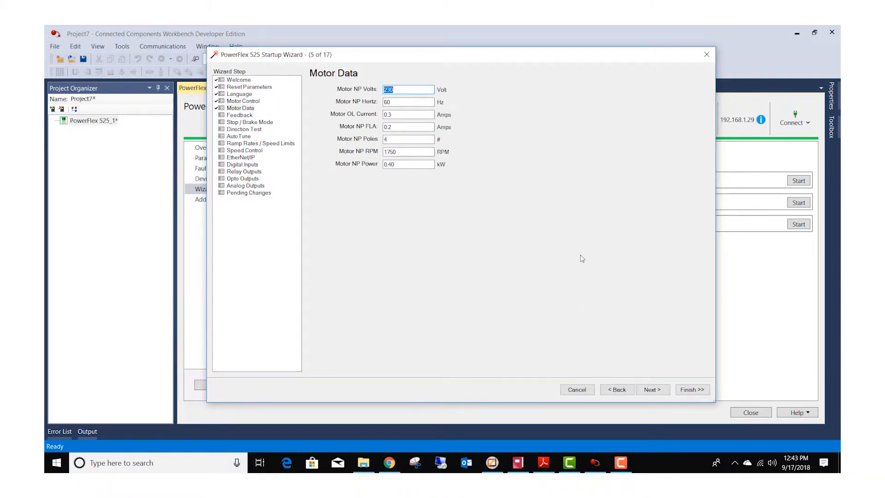
mouse_move(578, 258)
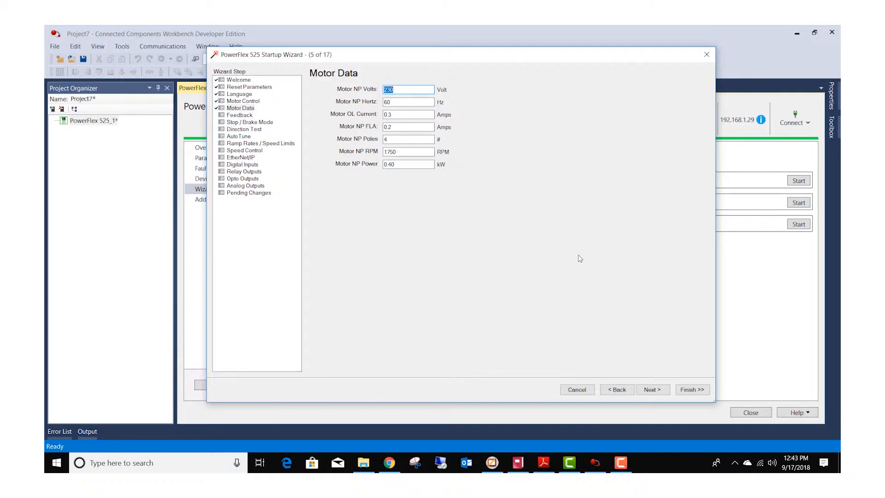
mouse_move(501, 204)
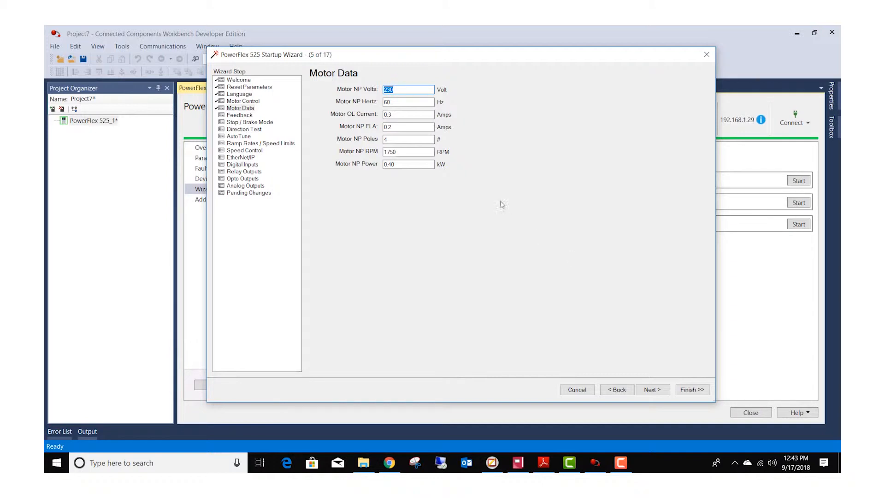
Enter the motor overload current and a nameplate RPM of 1600, then continue to Feedback.
left_click(408, 114)
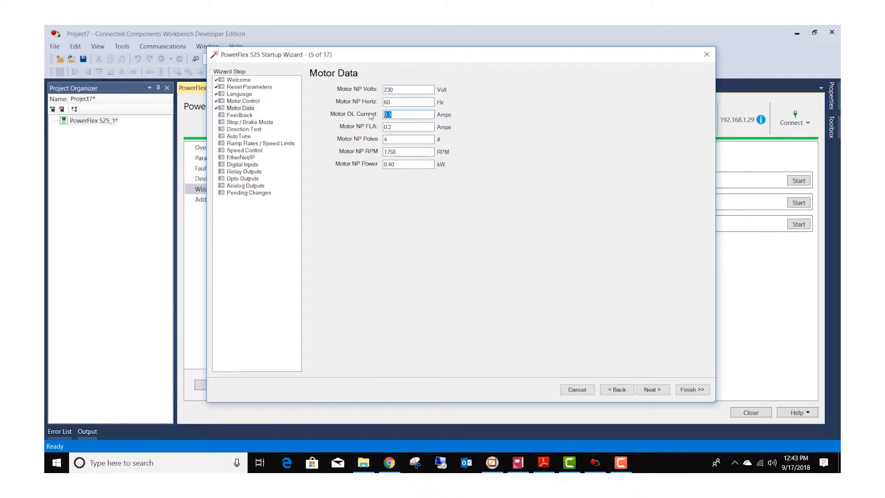
type("22")
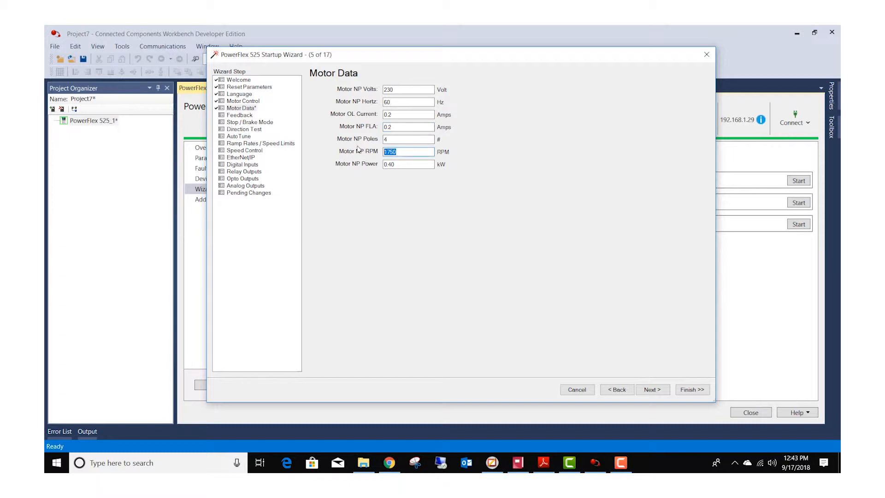
type("1600")
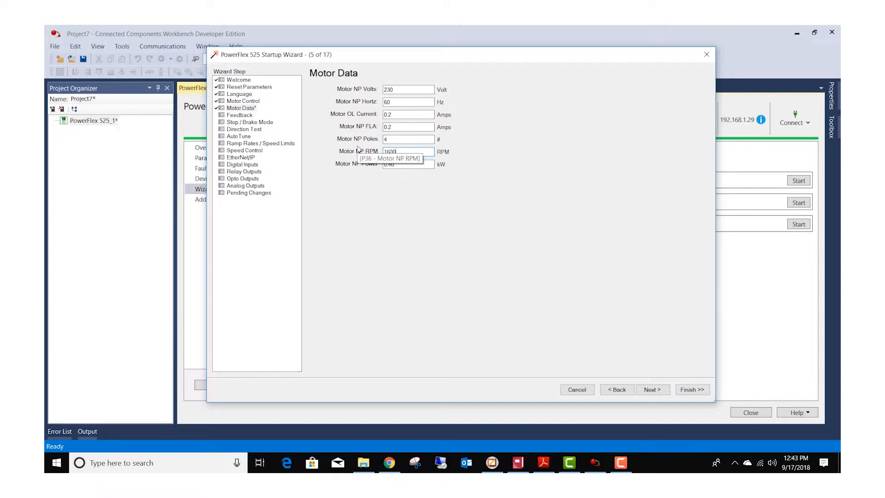
mouse_move(413, 212)
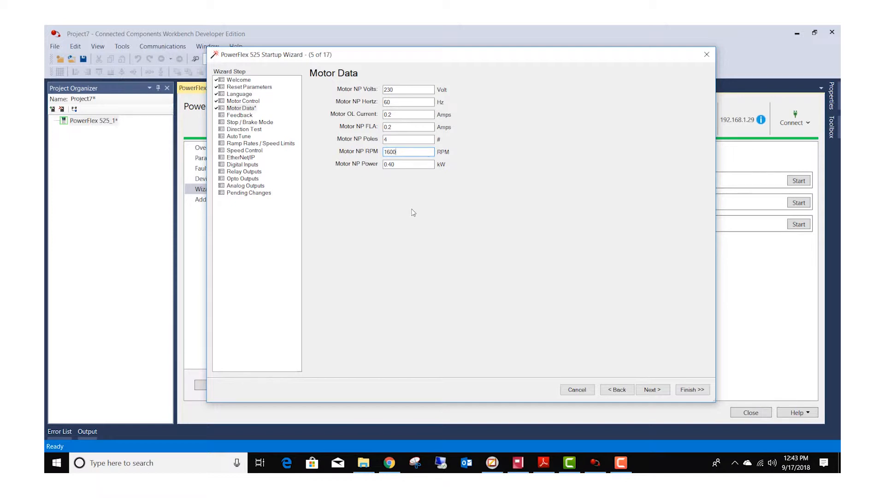
mouse_move(451, 185)
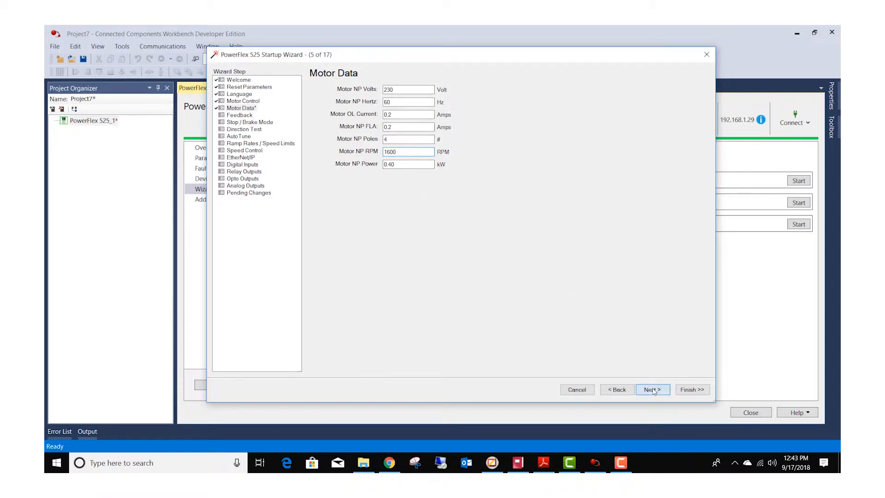
left_click(652, 388)
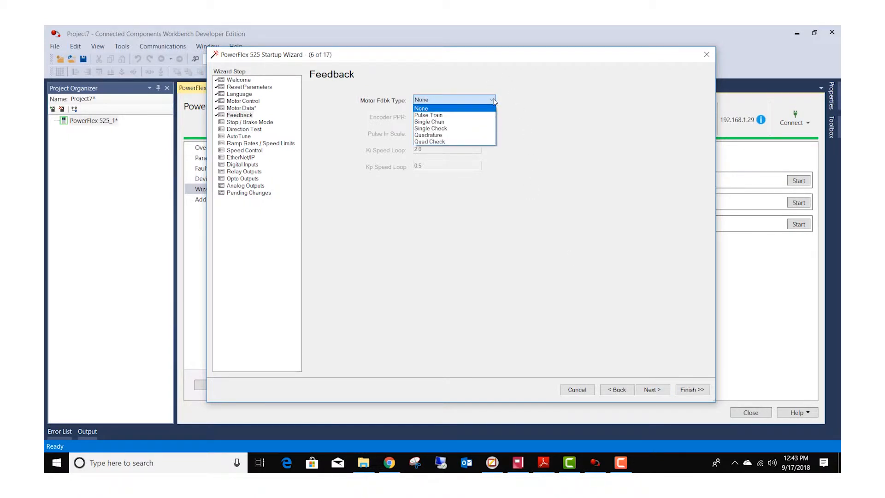
Keep Motor Fdbk Type at None and continue to Stop Mode / Brake Type.
left_click(420, 107)
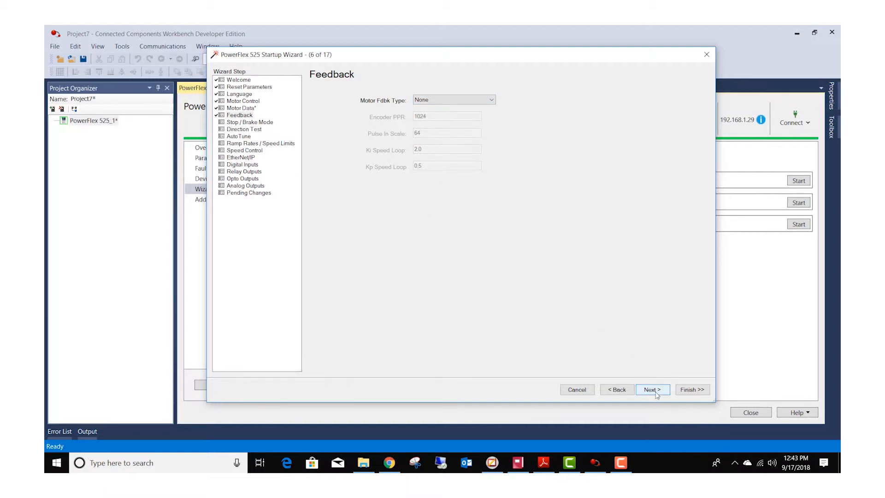
left_click(652, 388)
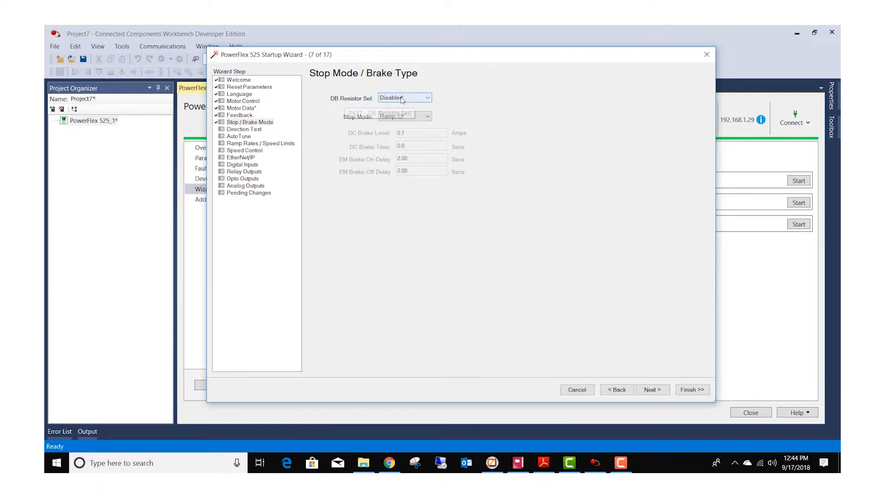
Keep DB Resistor Sel Disabled and Stop Mode at Ramp, CF, then continue to Direction Test.
left_click(426, 97)
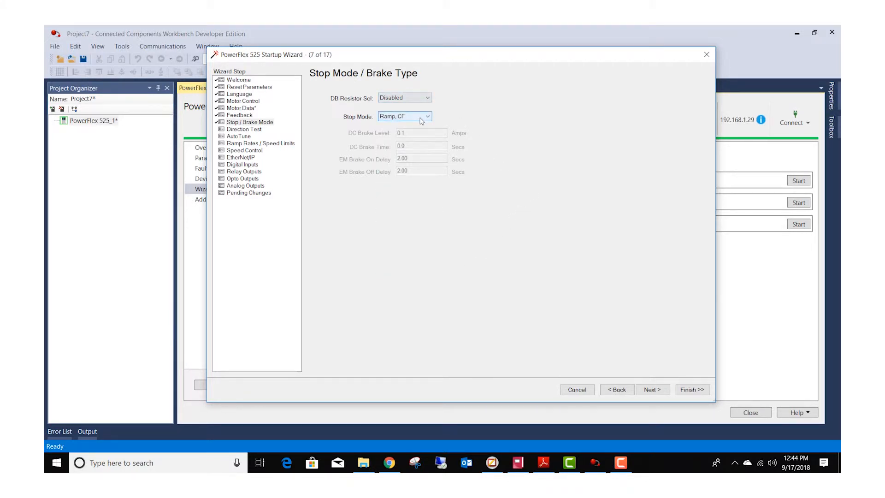
left_click(425, 116)
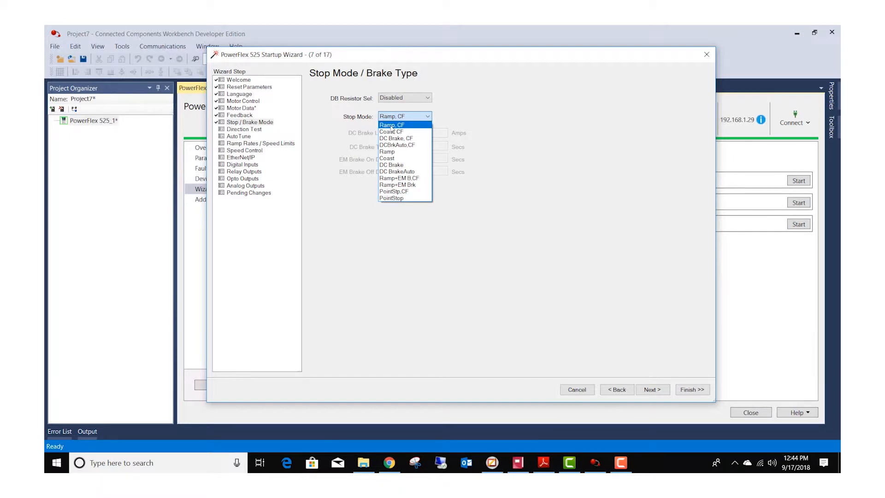
mouse_move(401, 134)
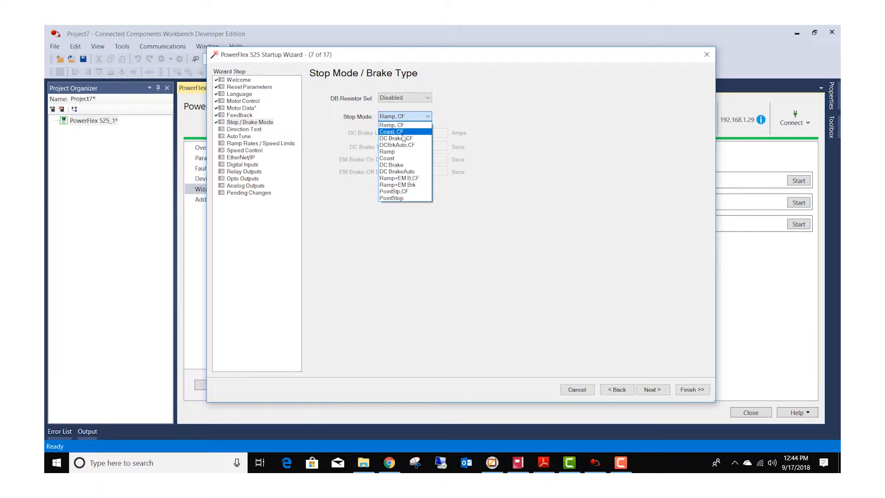
mouse_move(411, 198)
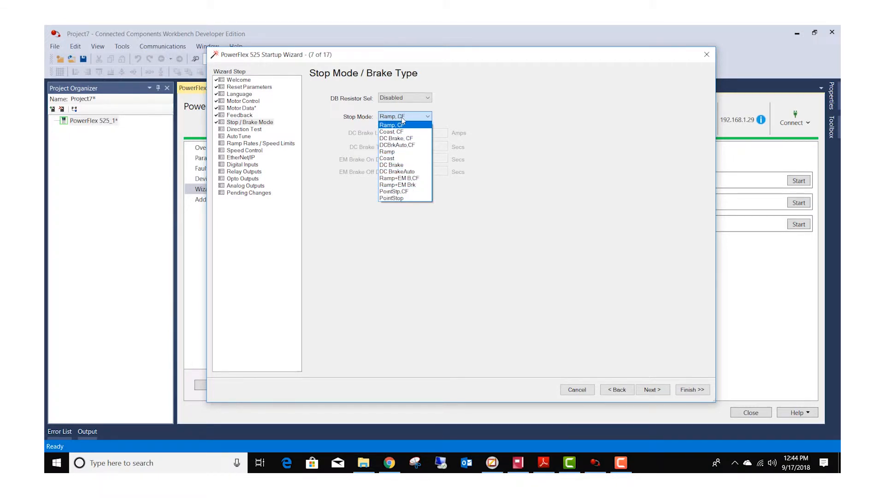
left_click(391, 124)
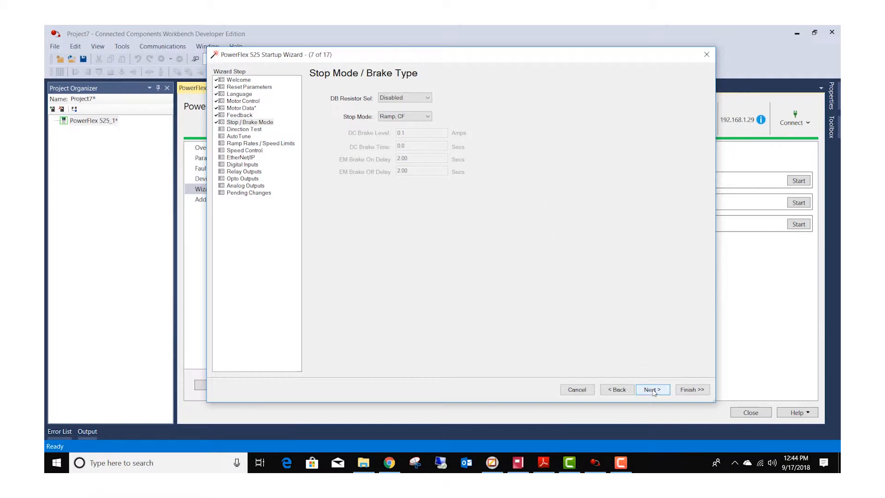
left_click(652, 389)
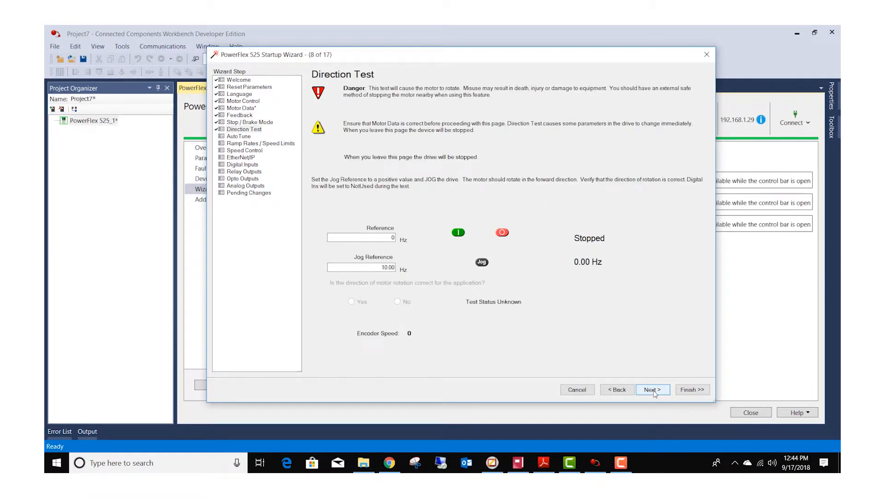
Run the direction test at 10 Hz, start and stop the drive, confirm correct rotation, continue to AutoTune.
left_click(361, 238)
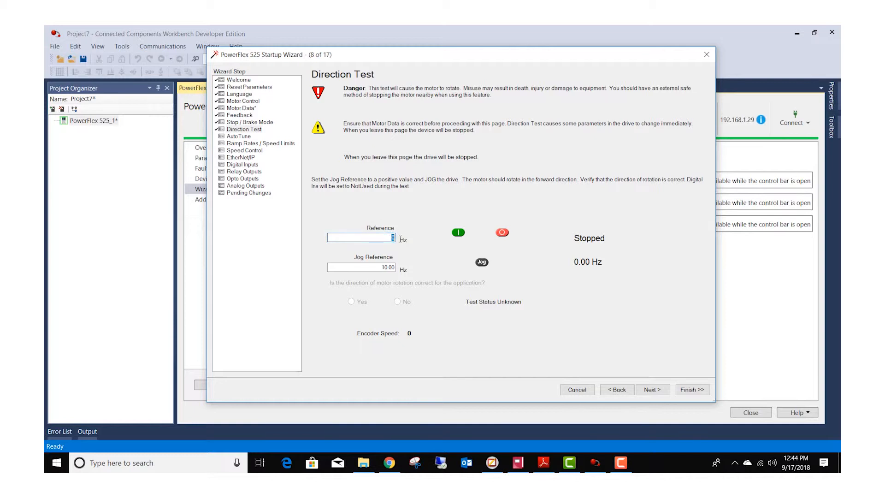
type("10")
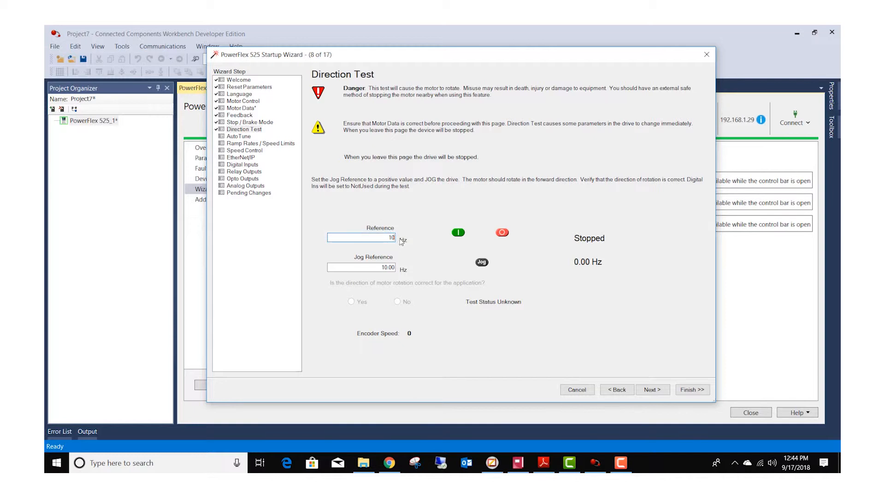
mouse_move(458, 232)
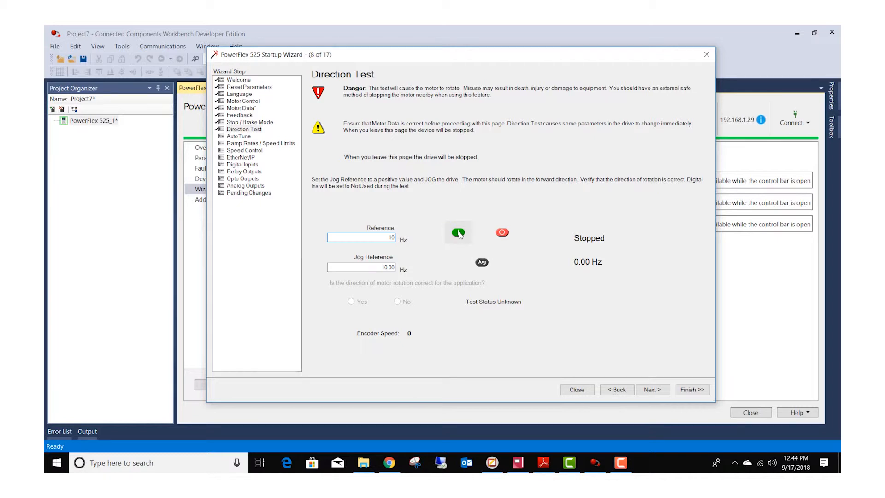
left_click(459, 232)
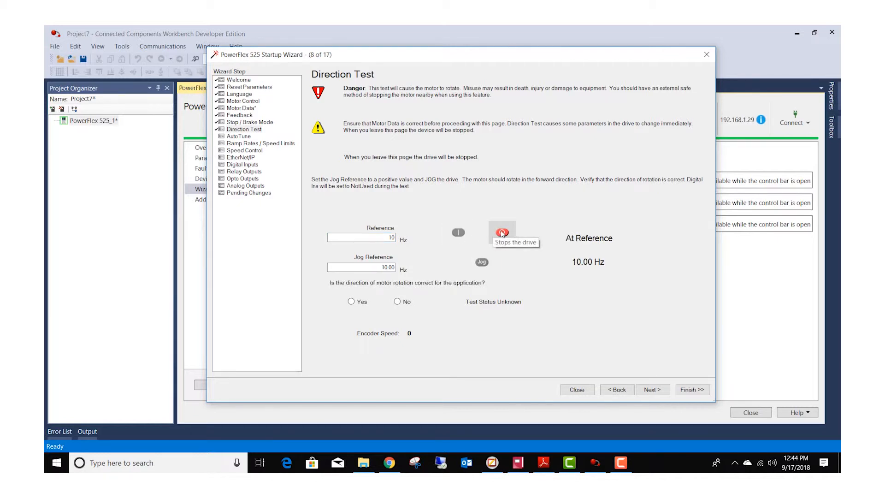
left_click(502, 232)
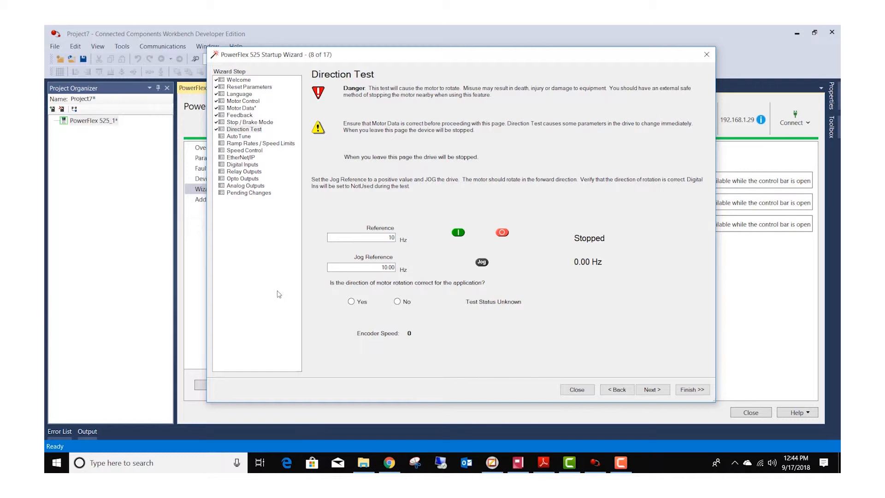
left_click(350, 302)
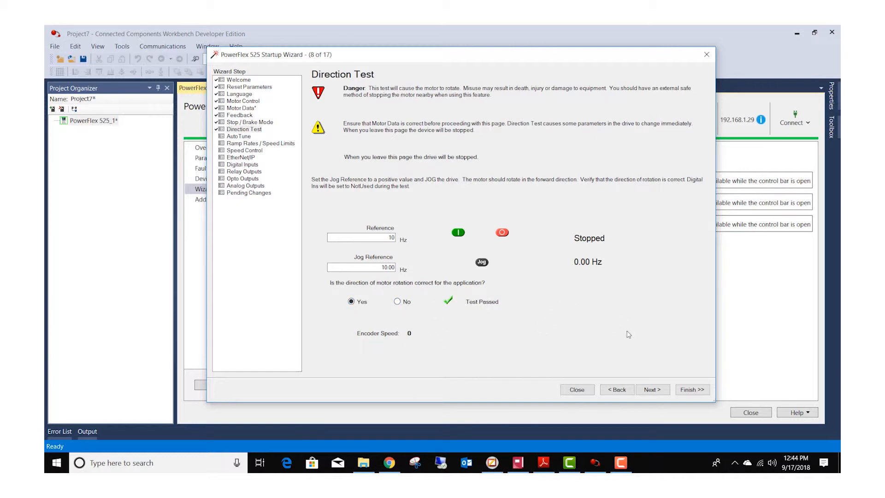
mouse_move(644, 370)
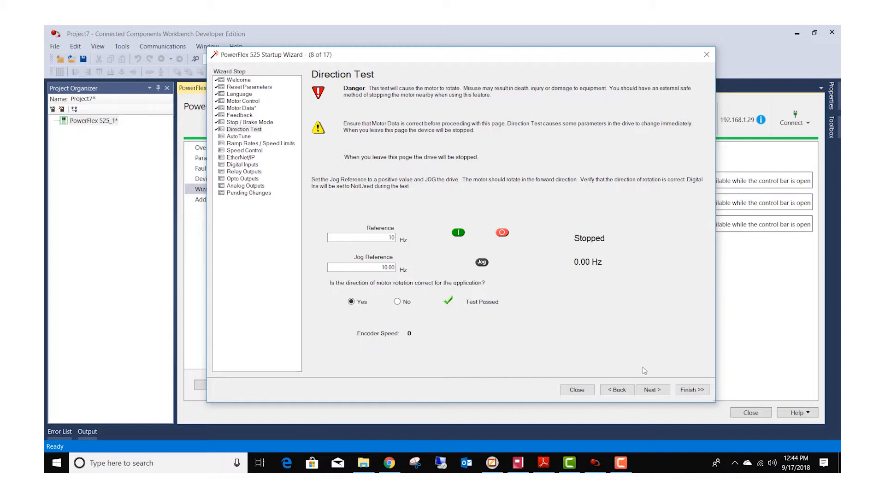
mouse_move(390, 345)
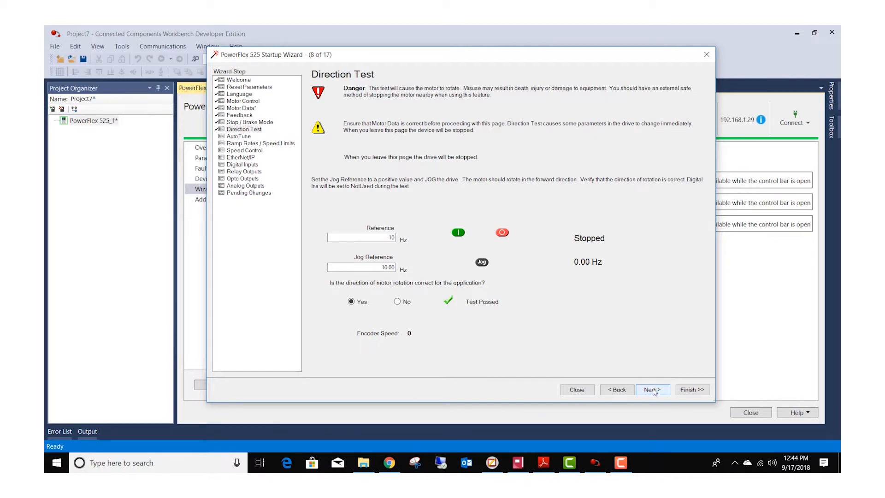
left_click(652, 389)
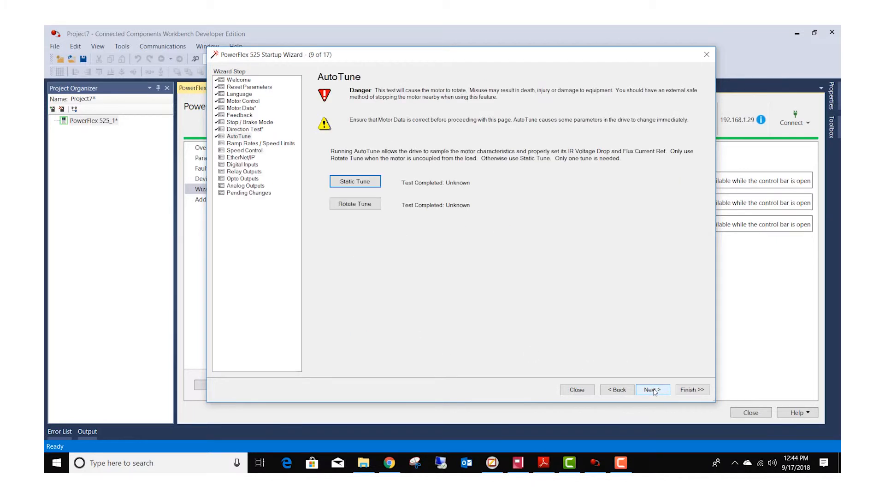
mouse_move(360, 181)
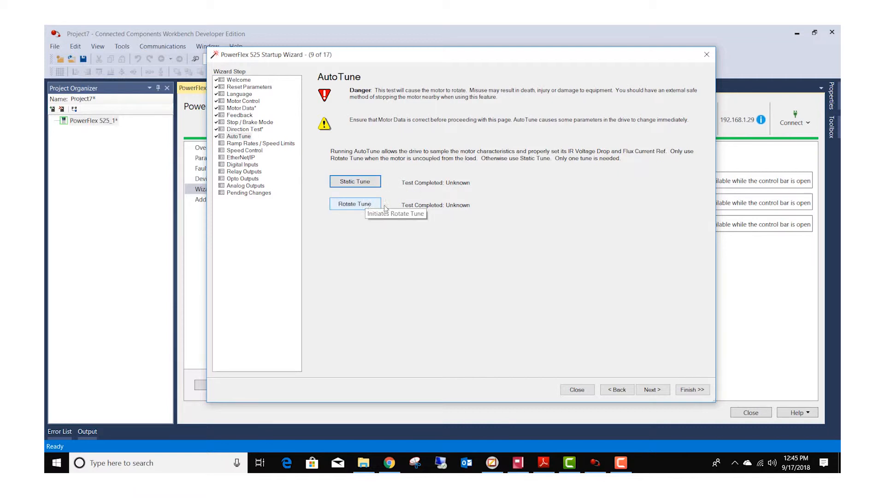
mouse_move(363, 189)
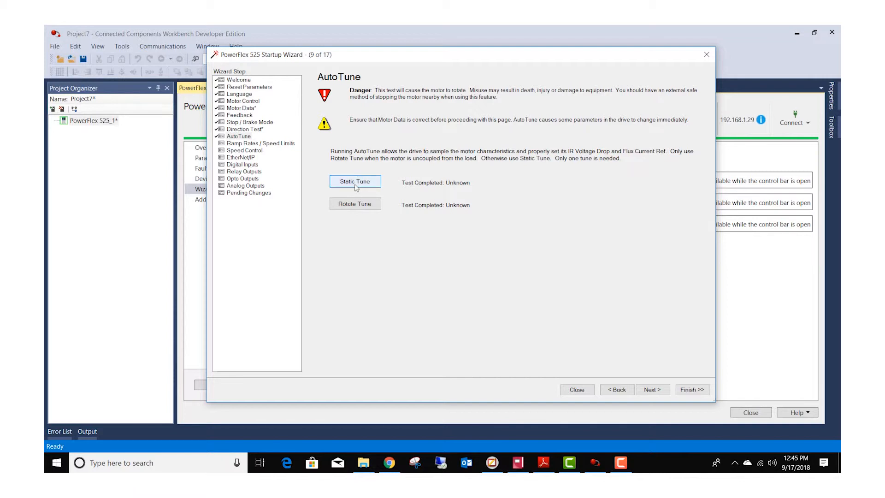
mouse_move(363, 183)
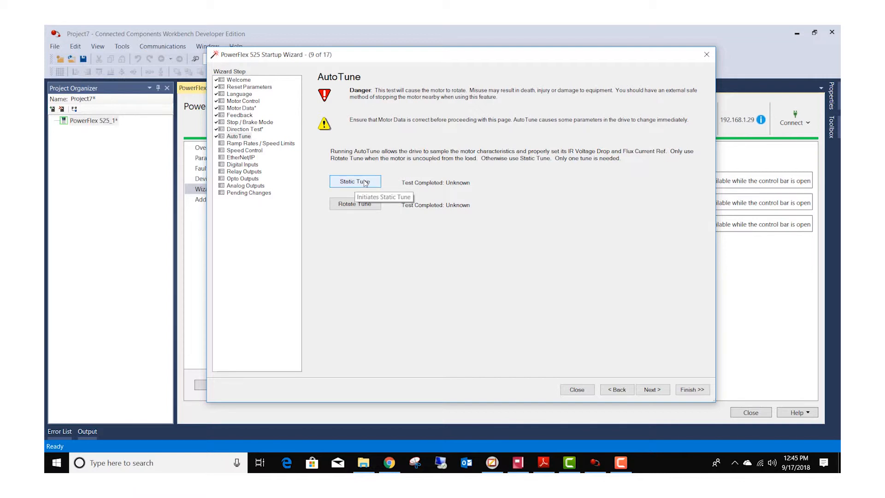
mouse_move(338, 179)
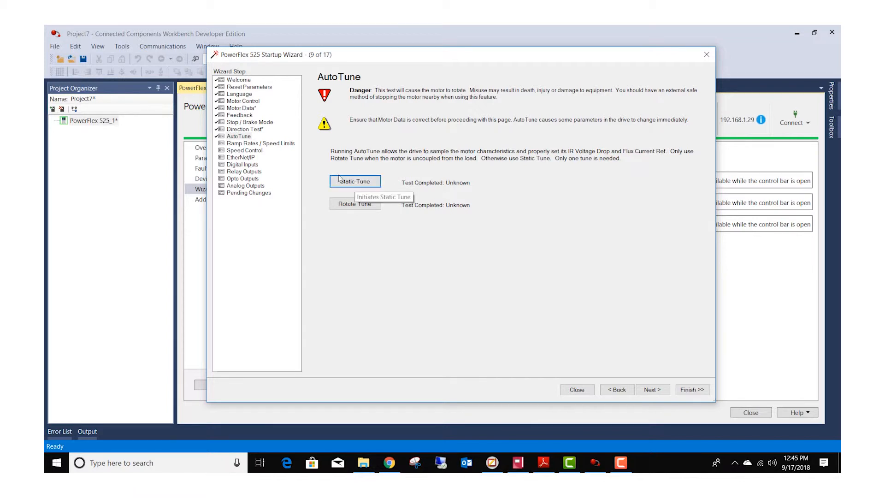
mouse_move(435, 178)
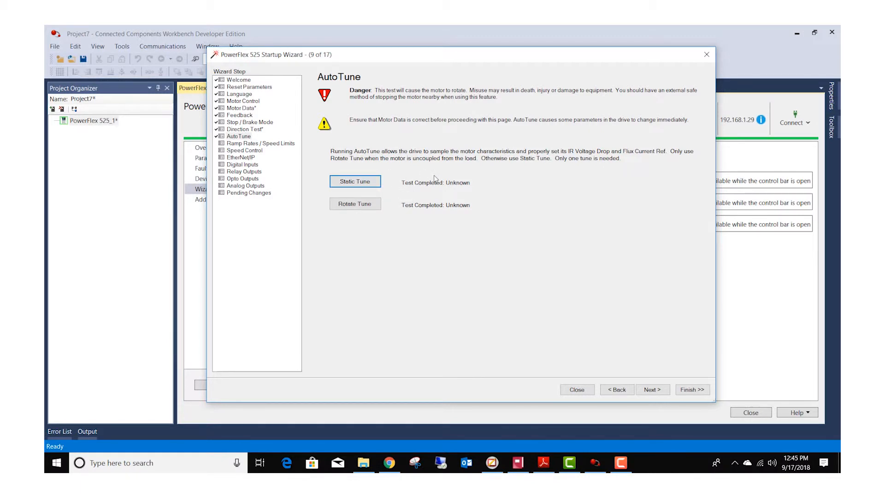
mouse_move(466, 187)
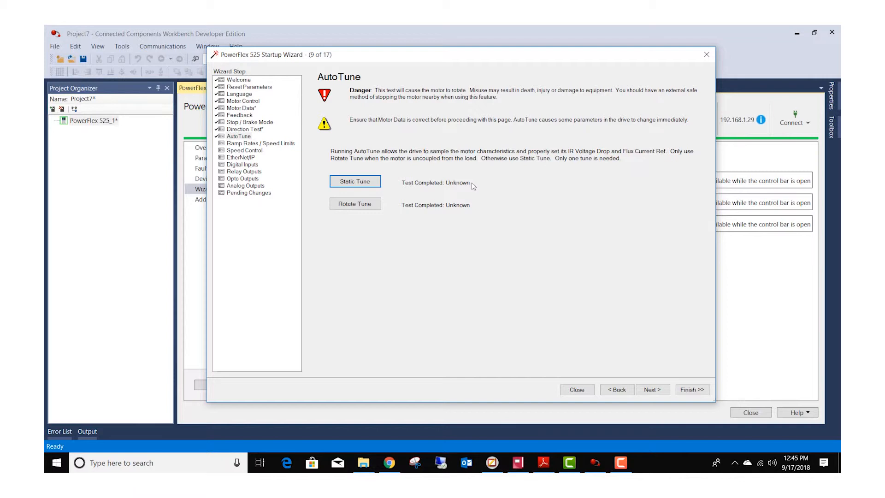
mouse_move(444, 207)
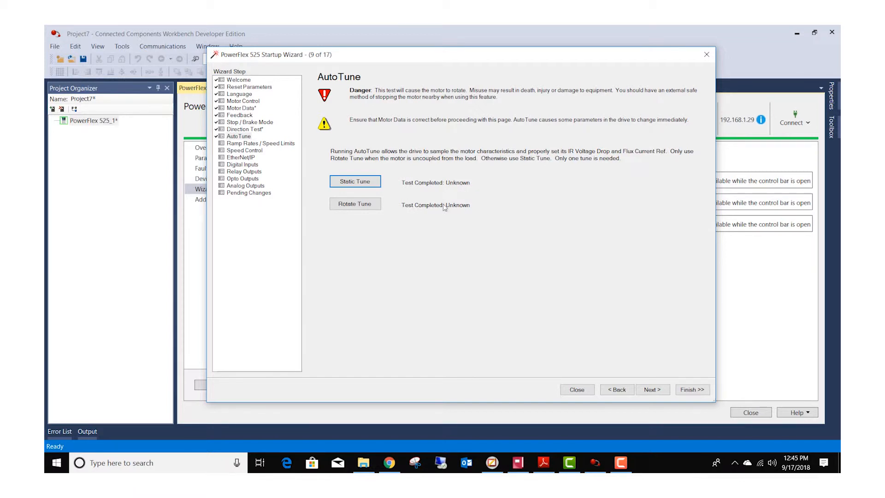
mouse_move(415, 204)
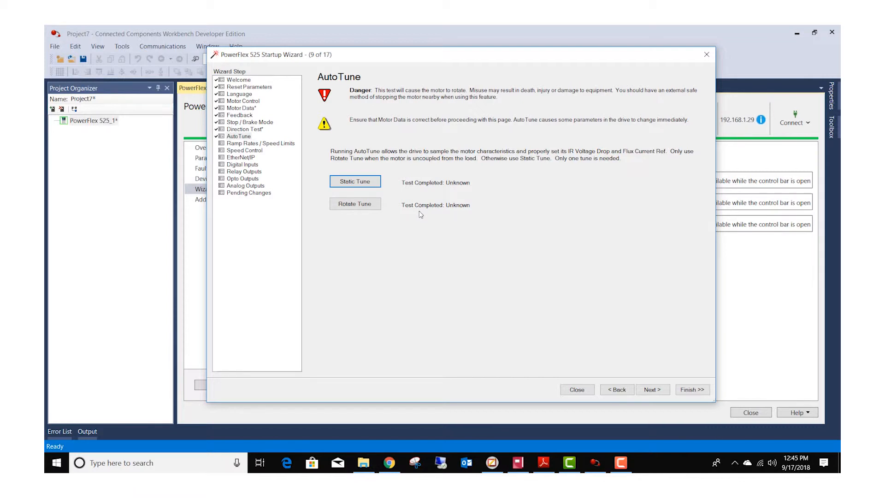
mouse_move(392, 205)
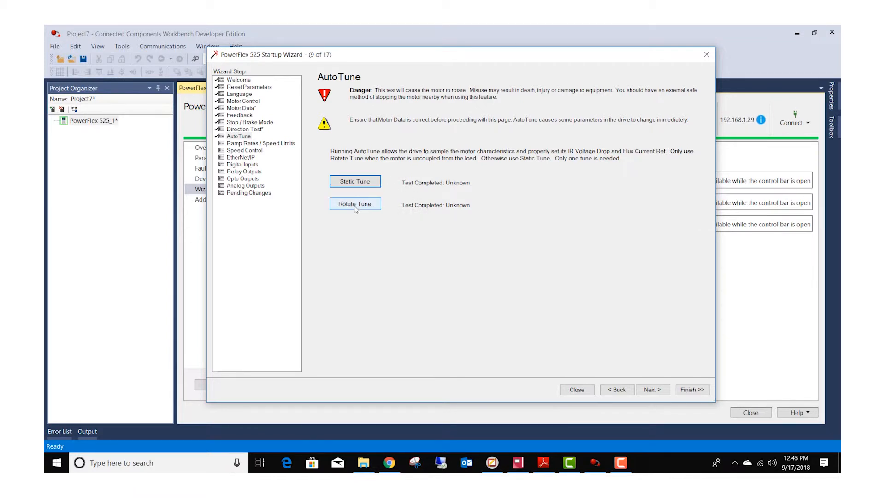
mouse_move(356, 206)
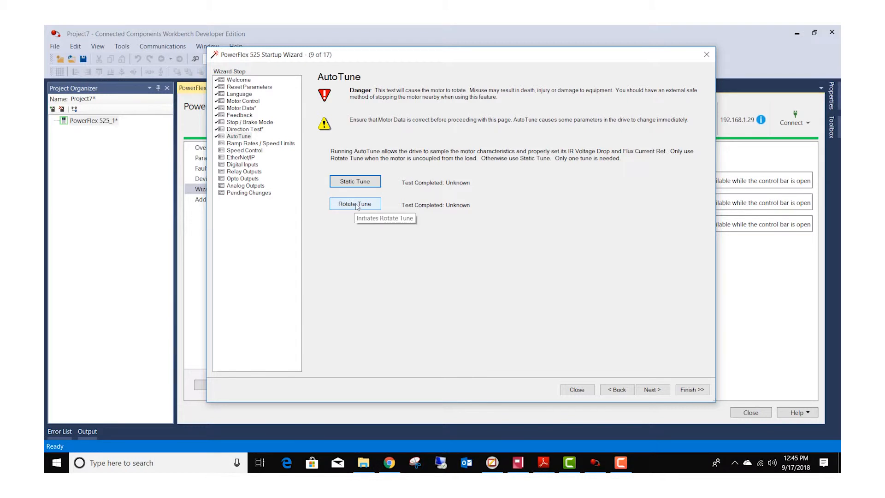
mouse_move(647, 384)
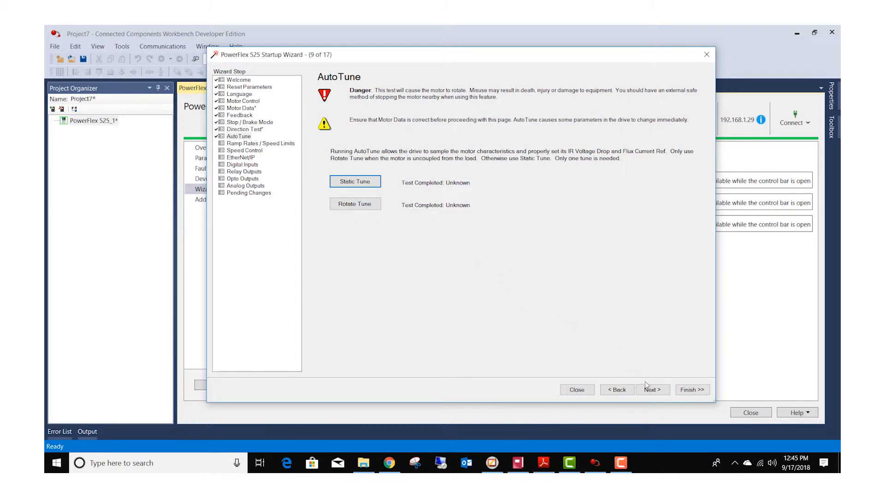
Leave Static and Rotate Tune unrun and continue to Ramp Rates / Speed Limits.
left_click(652, 389)
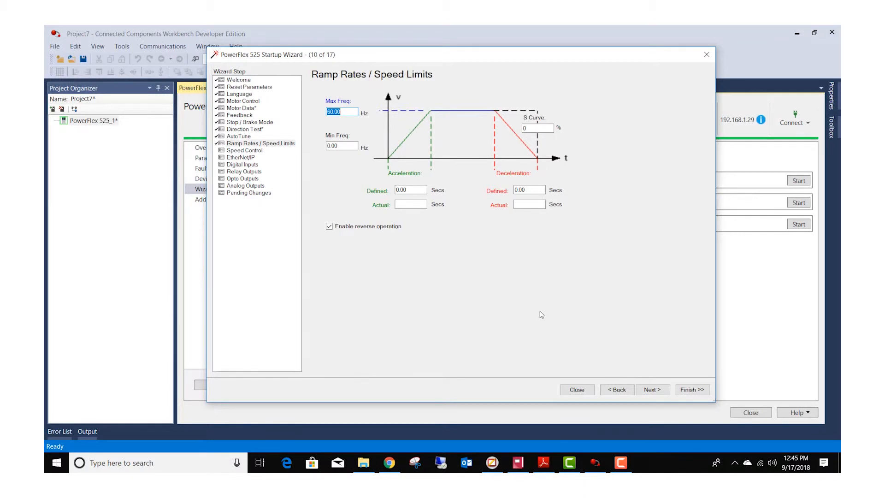
mouse_move(357, 127)
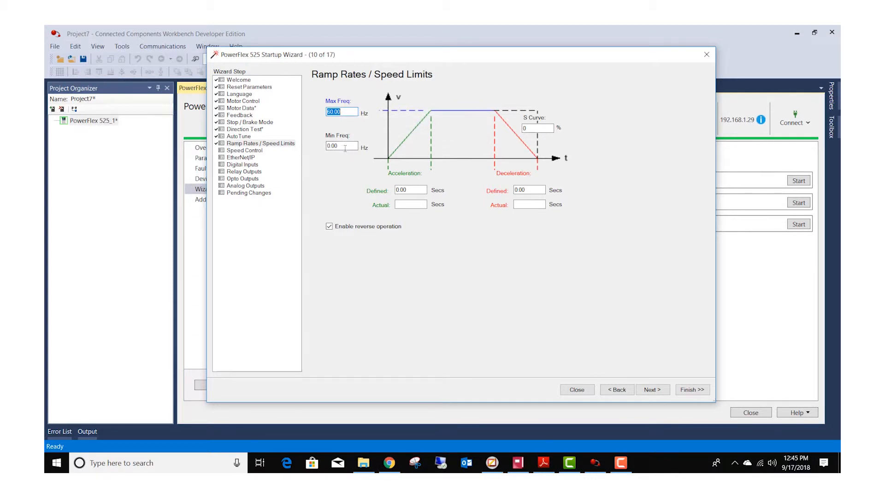
mouse_move(345, 146)
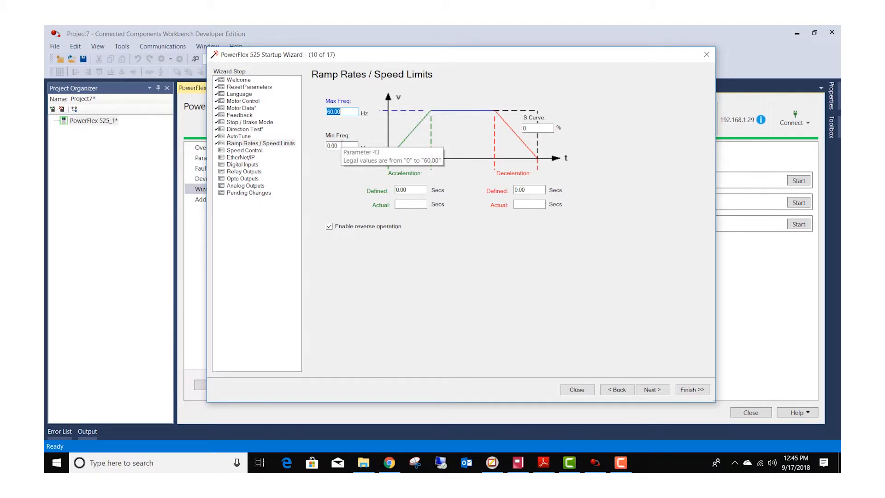
mouse_move(316, 143)
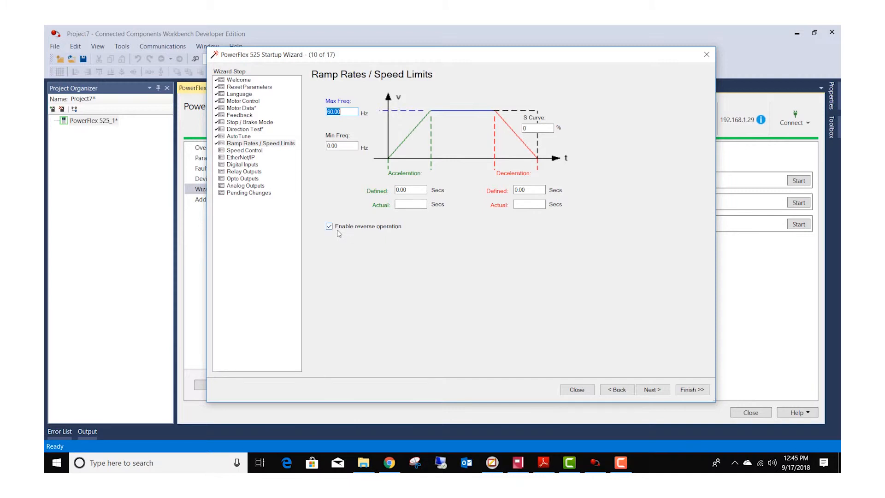
mouse_move(329, 226)
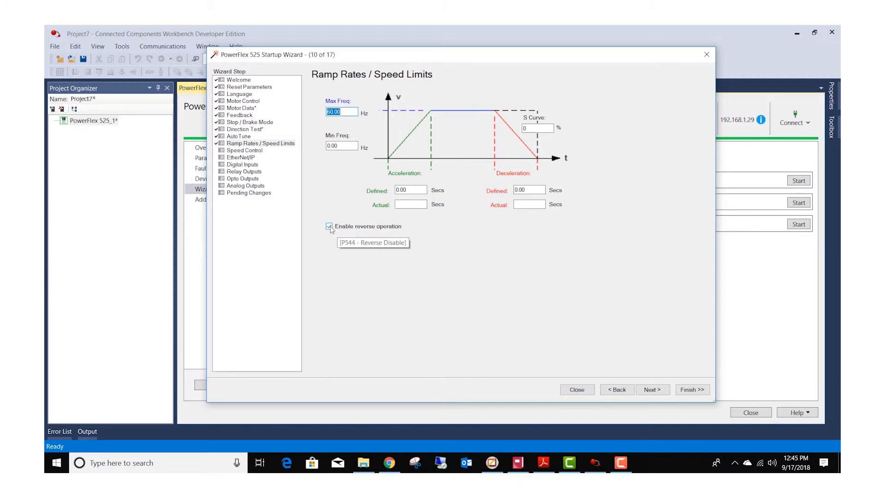
mouse_move(445, 230)
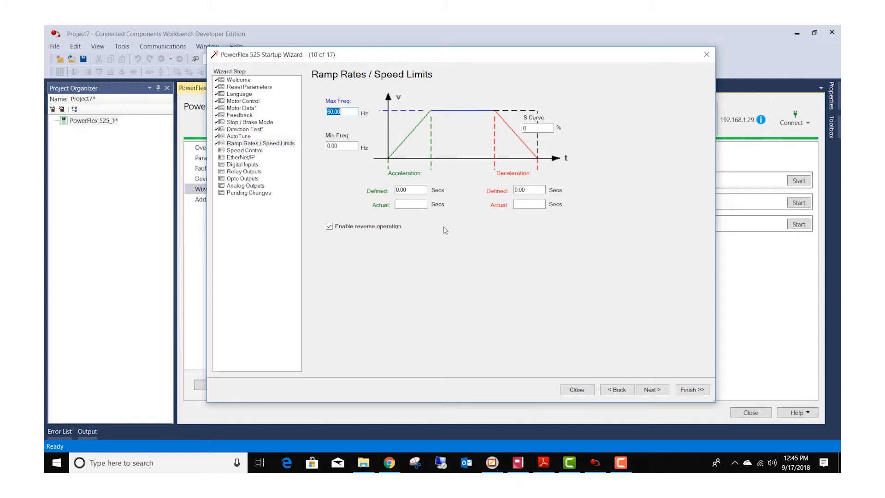
mouse_move(516, 257)
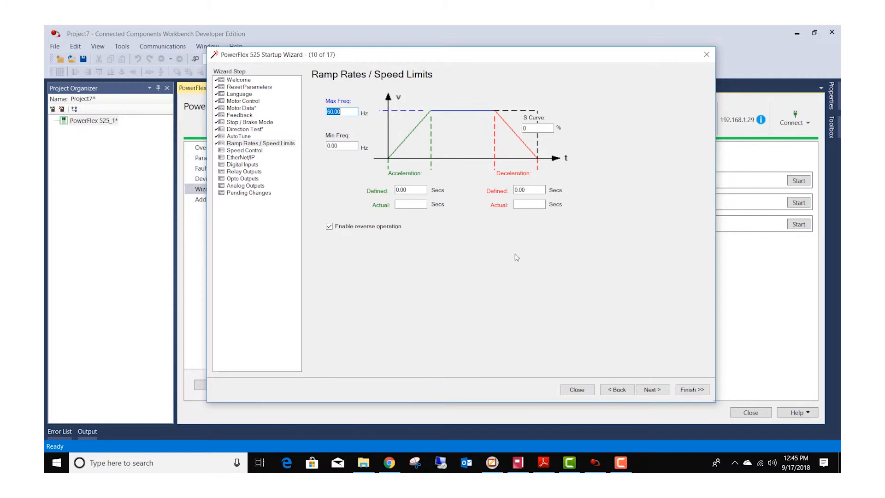
mouse_move(646, 365)
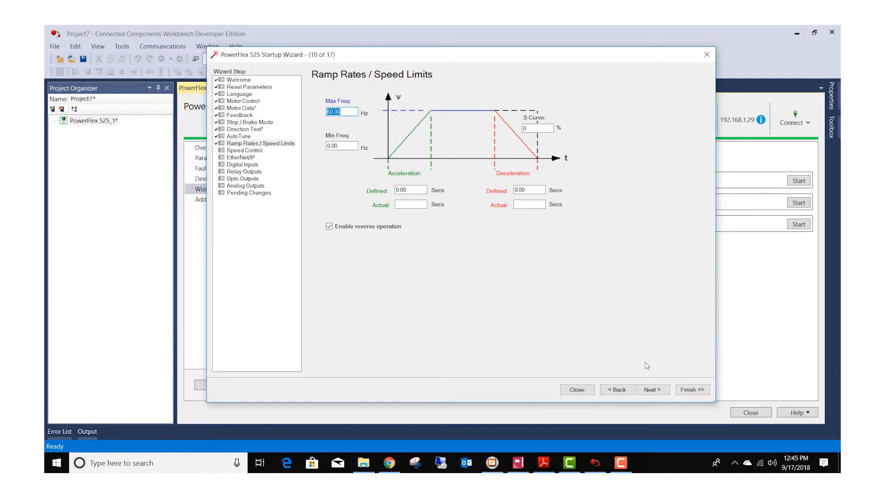
Keep Max Freq 60.00 Hz, Min Freq 0.00 Hz and reverse enabled, continuing to Speed Control.
left_click(652, 389)
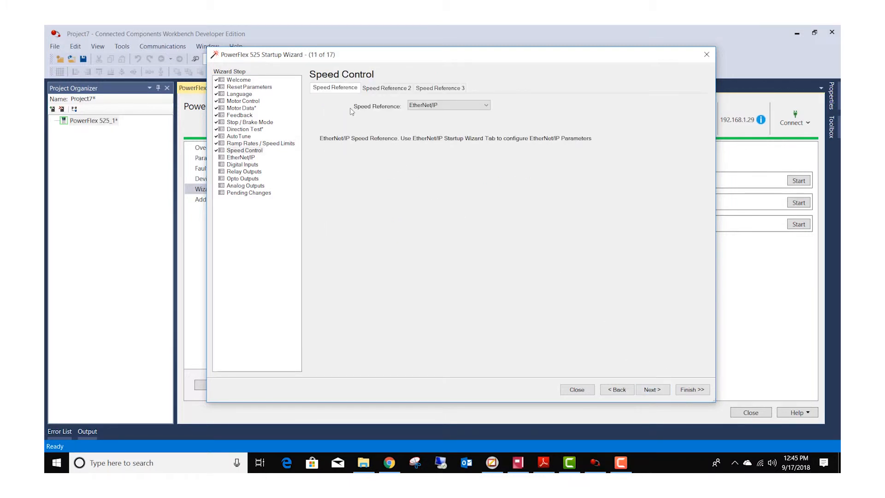
mouse_move(446, 107)
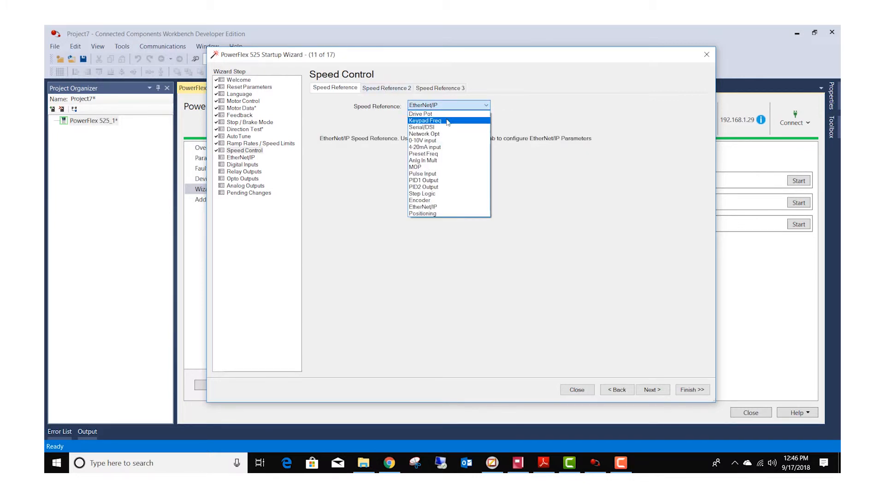
mouse_move(425, 147)
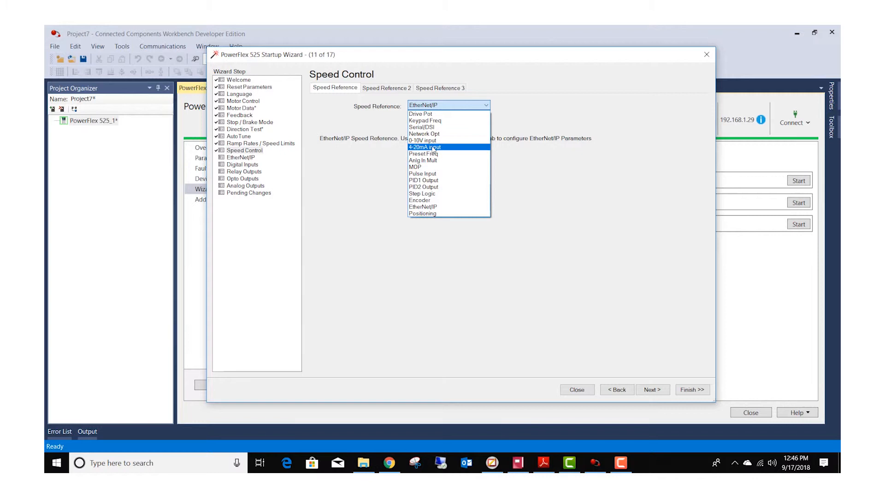
left_click(420, 141)
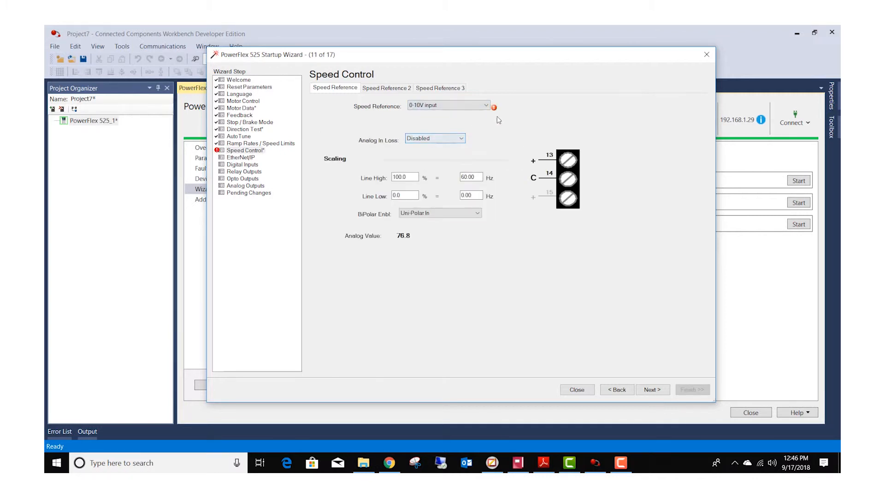
left_click(386, 87)
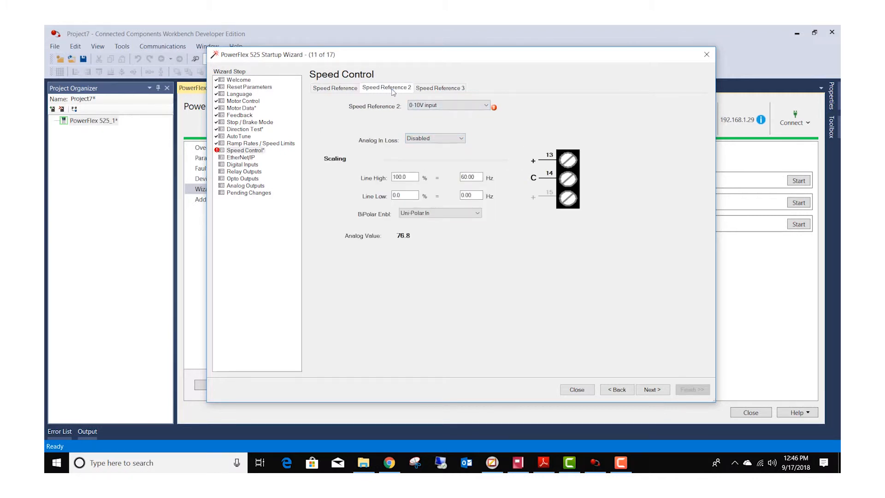
left_click(334, 88)
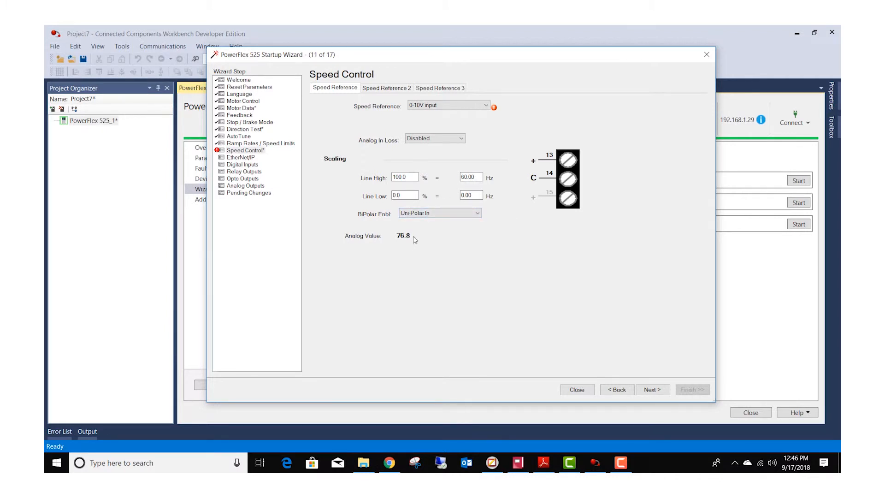
mouse_move(391, 243)
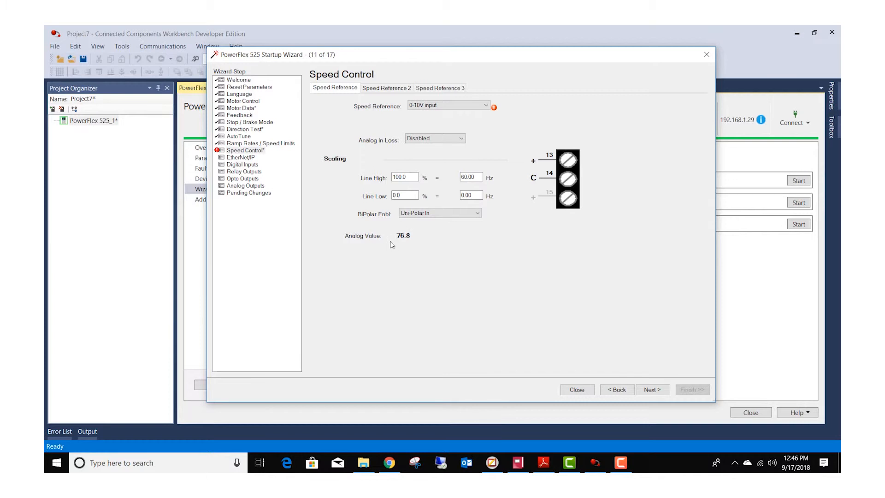
mouse_move(418, 232)
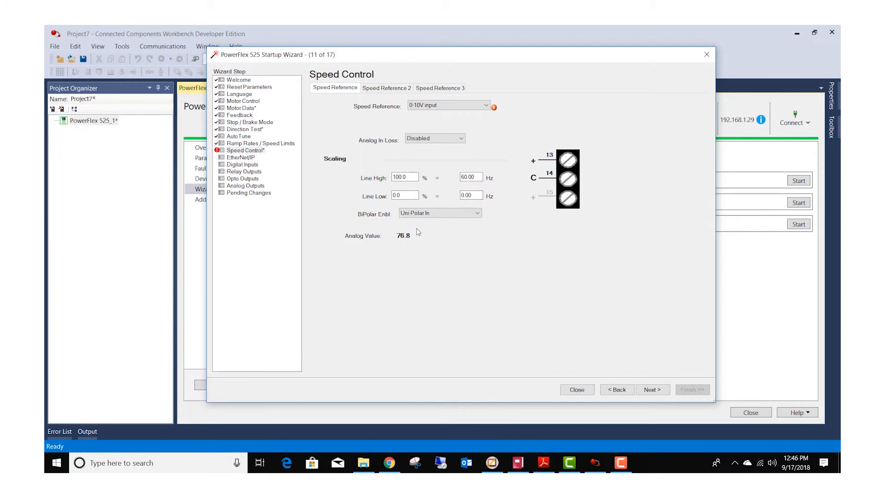
mouse_move(409, 189)
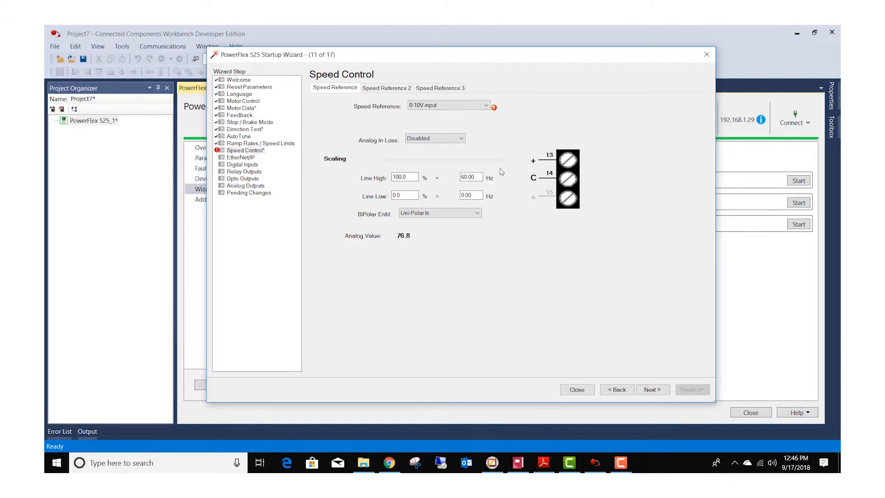
mouse_move(554, 162)
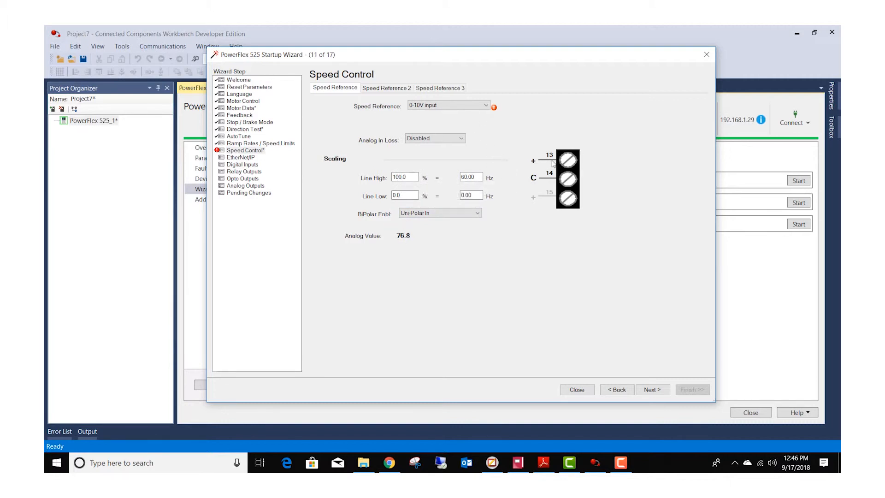
mouse_move(559, 164)
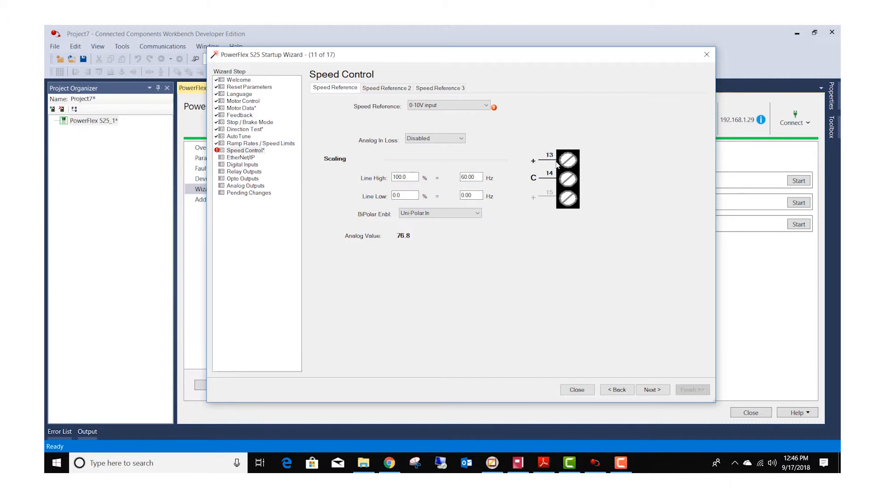
mouse_move(567, 179)
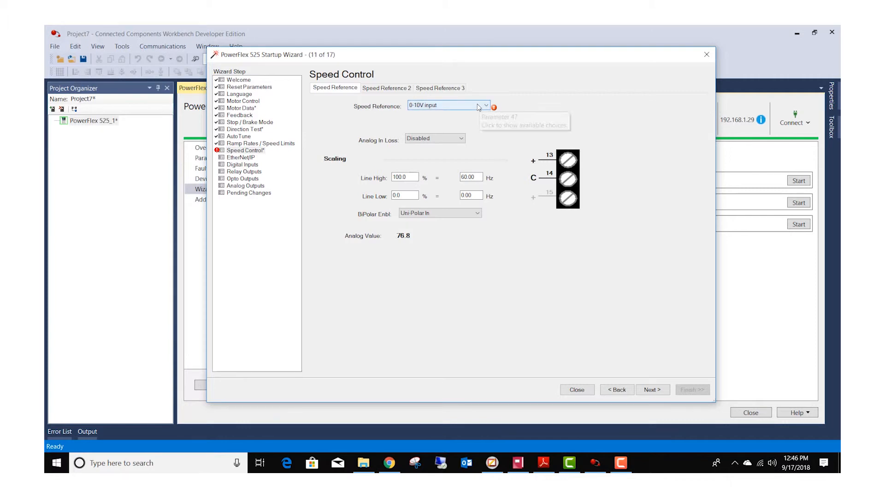
left_click(485, 105)
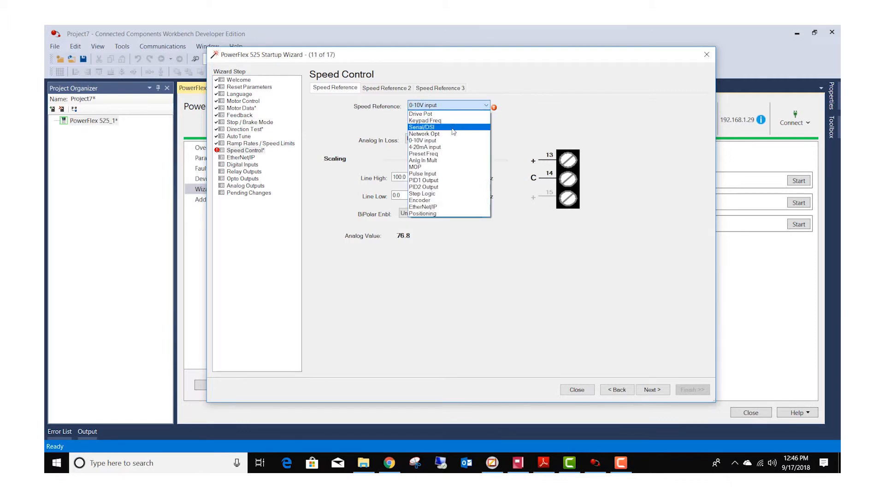
mouse_move(439, 206)
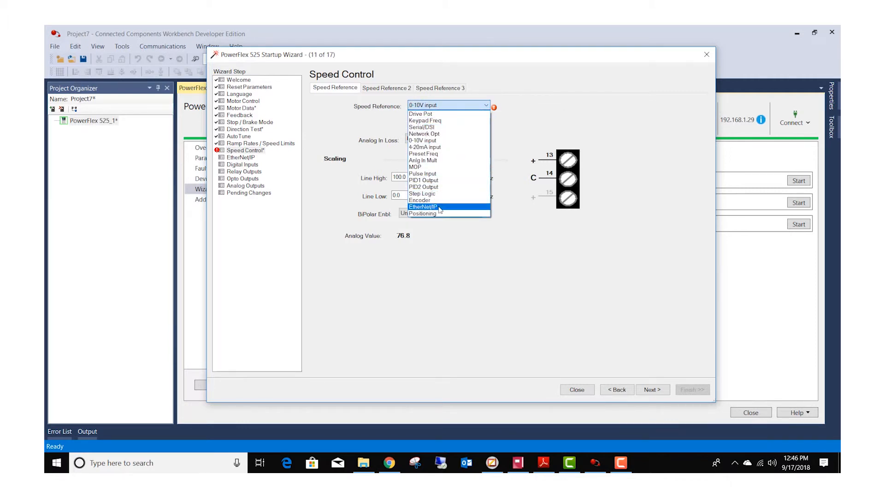
left_click(422, 206)
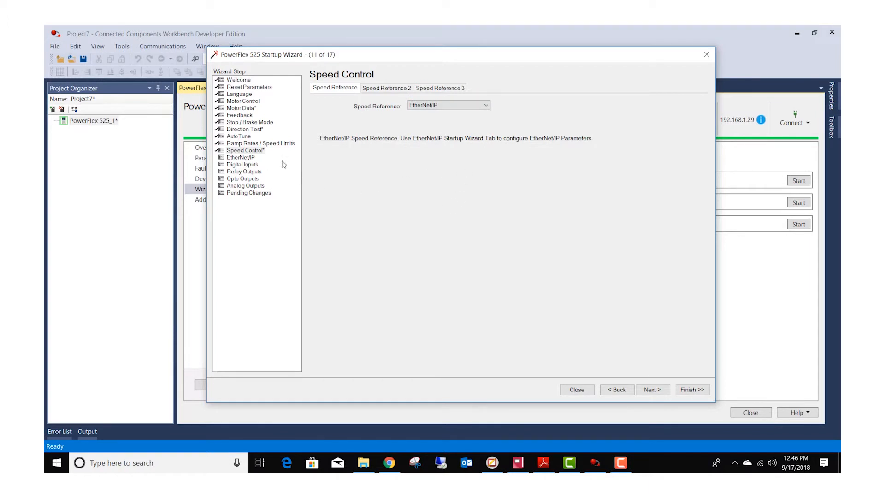
left_click(652, 389)
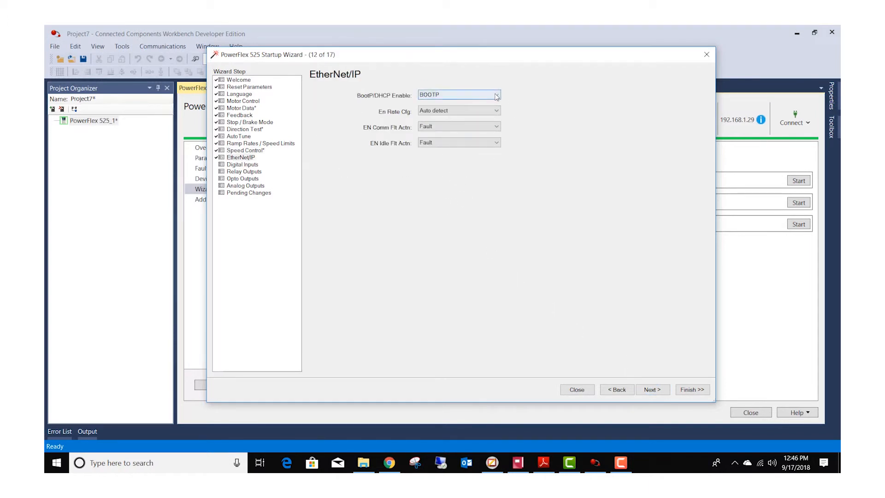
mouse_move(496, 95)
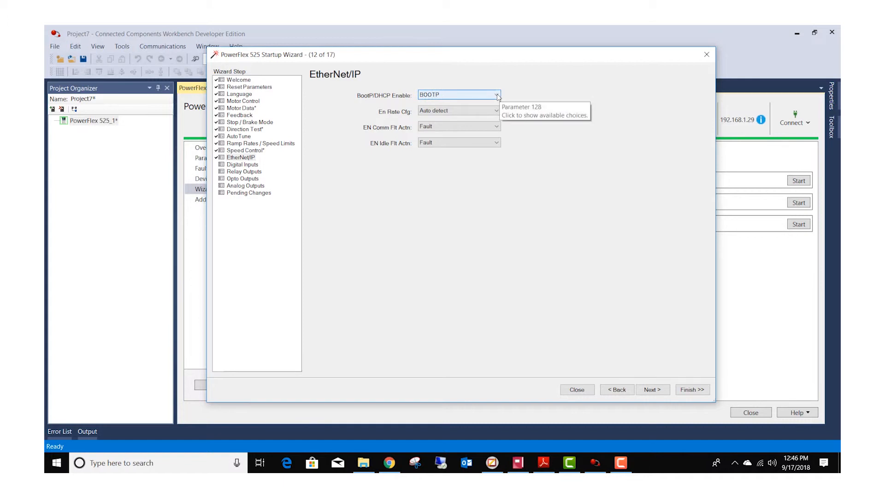
left_click(495, 94)
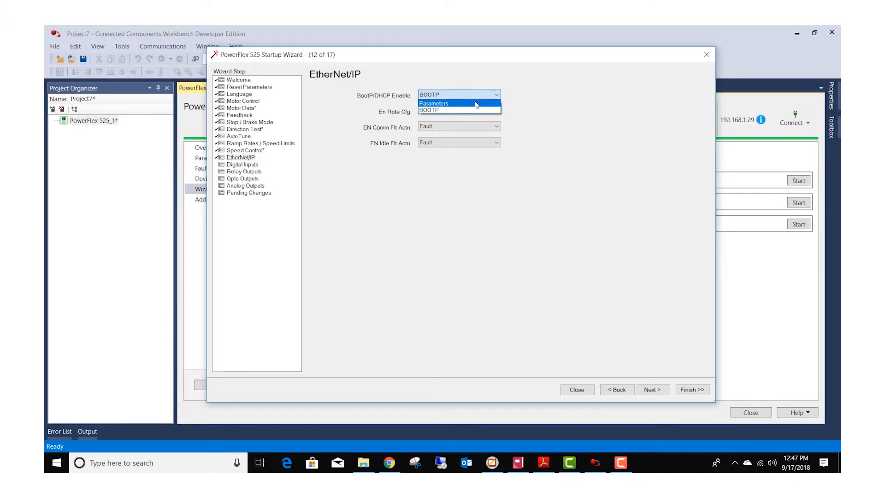
left_click(433, 103)
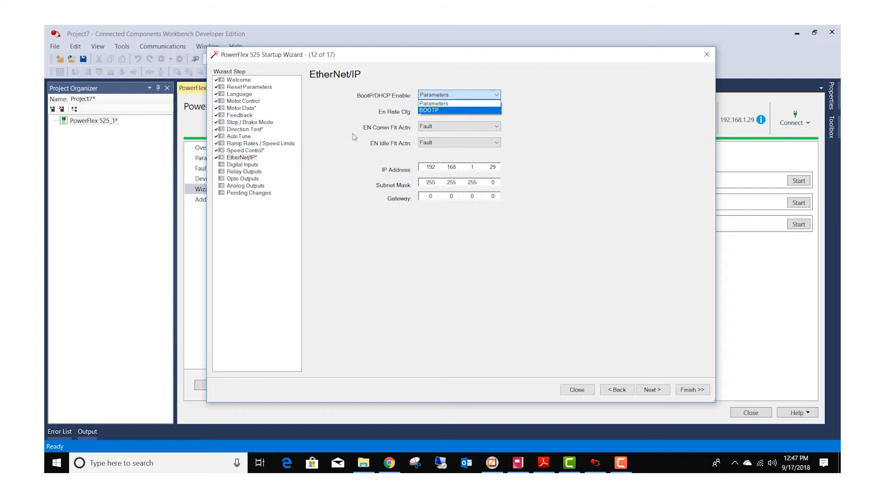
left_click(442, 110)
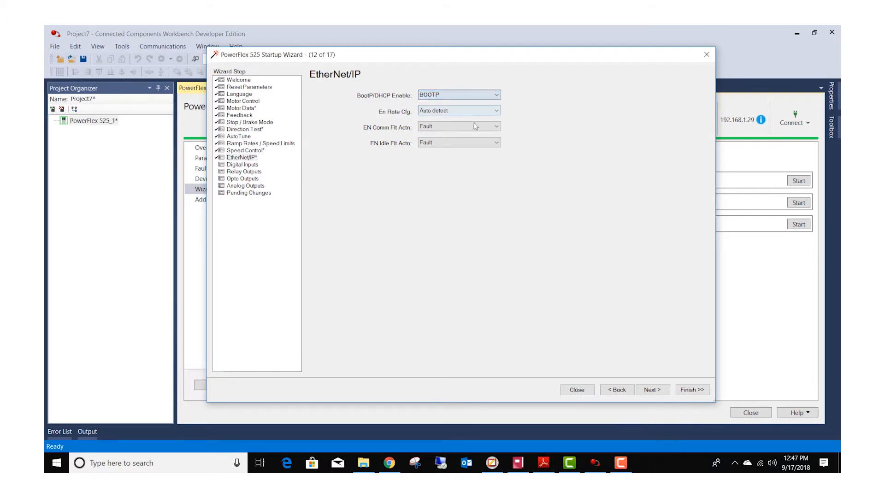
Reach the Digital Inputs step and set DigIn TermBlk 02 to 2-Wire FWD.
left_click(652, 389)
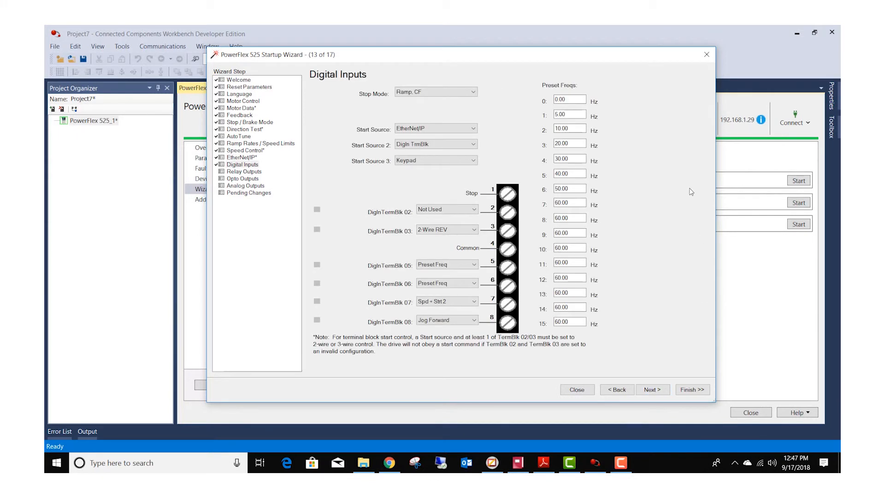
mouse_move(479, 209)
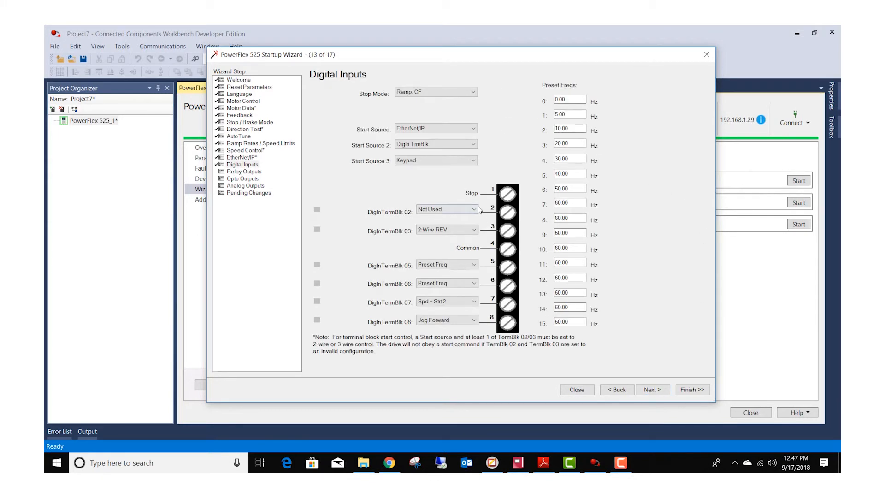
mouse_move(493, 195)
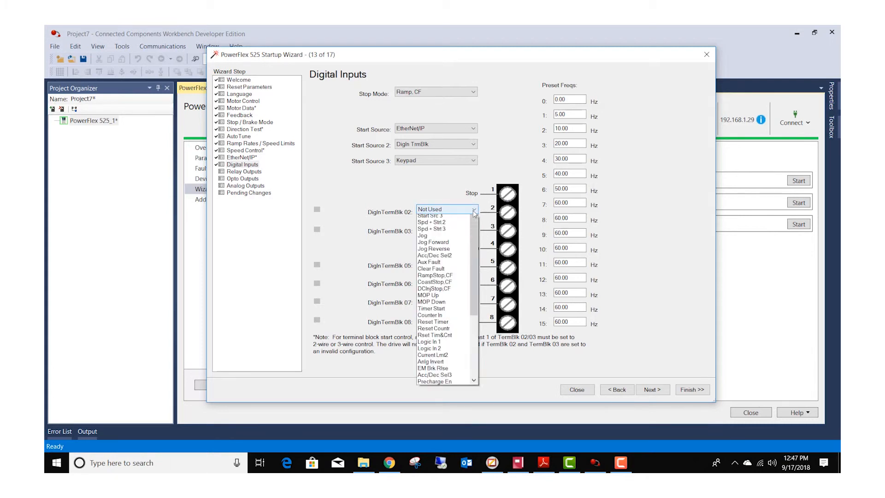
scroll("down", 3)
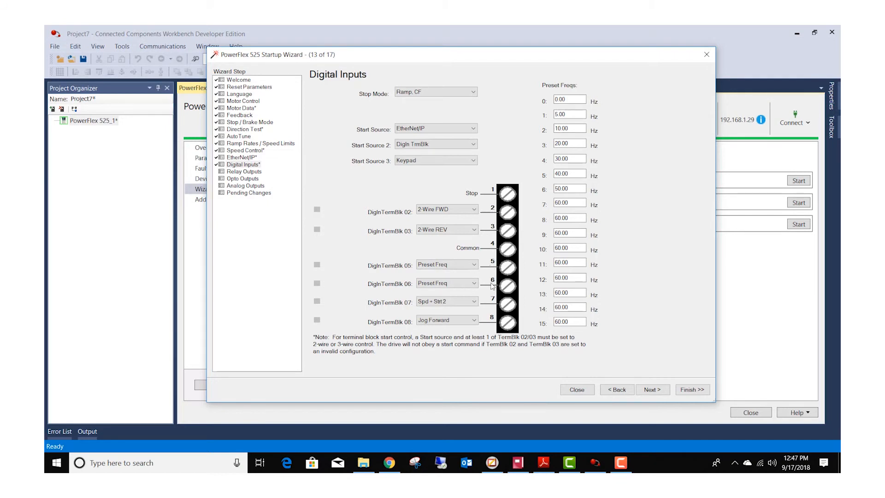
mouse_move(533, 154)
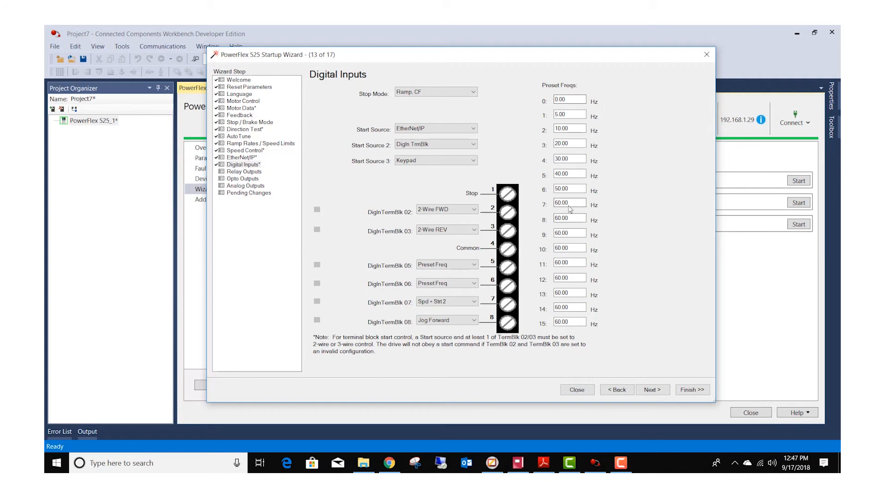
mouse_move(490, 323)
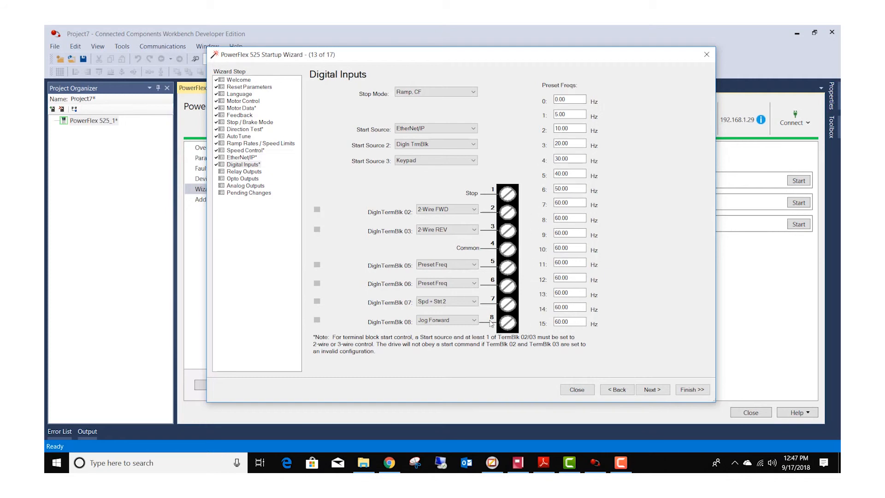
mouse_move(449, 306)
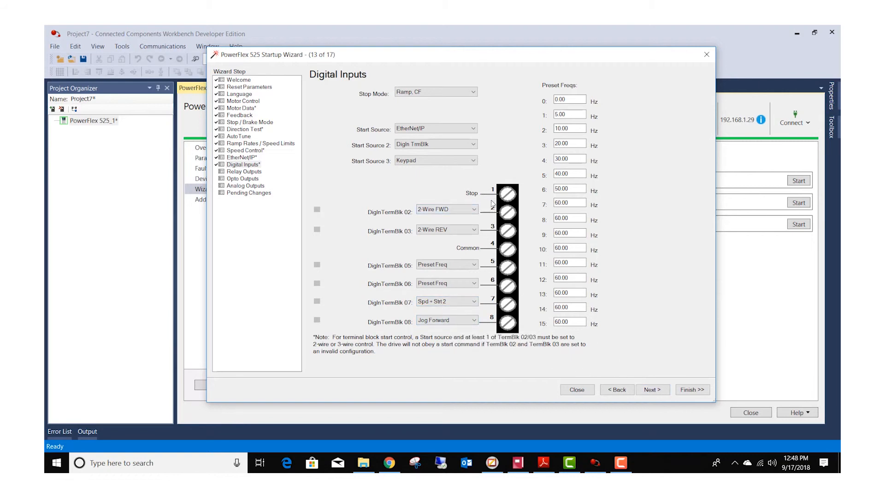
mouse_move(481, 325)
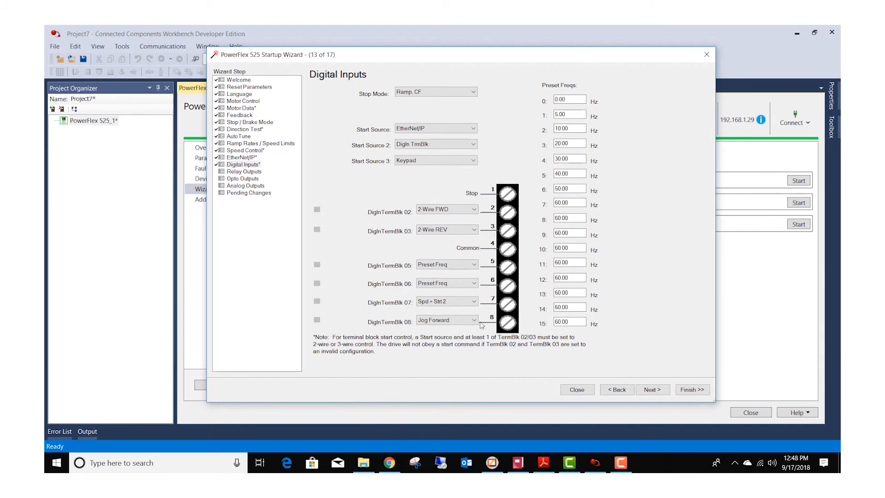
Keep Relay 2 and Opto Out 1 functions as MotorRunning and continue to Analog Outputs.
left_click(653, 389)
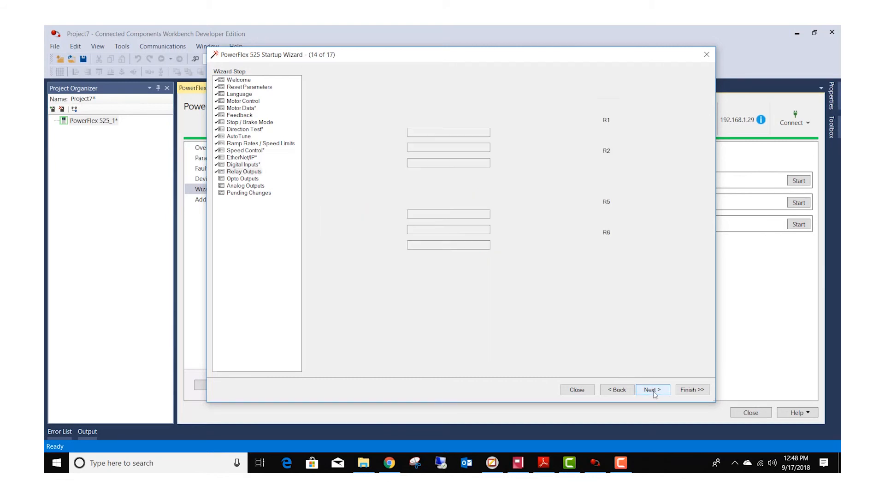
left_click(652, 388)
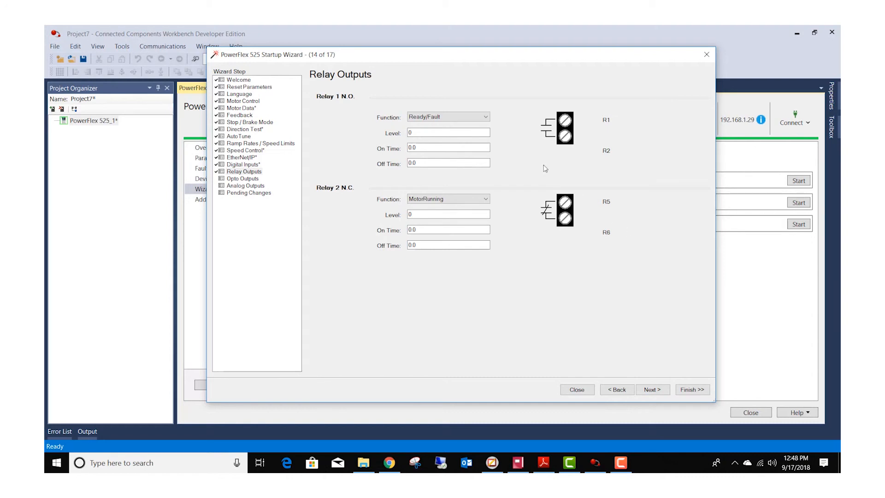
mouse_move(454, 119)
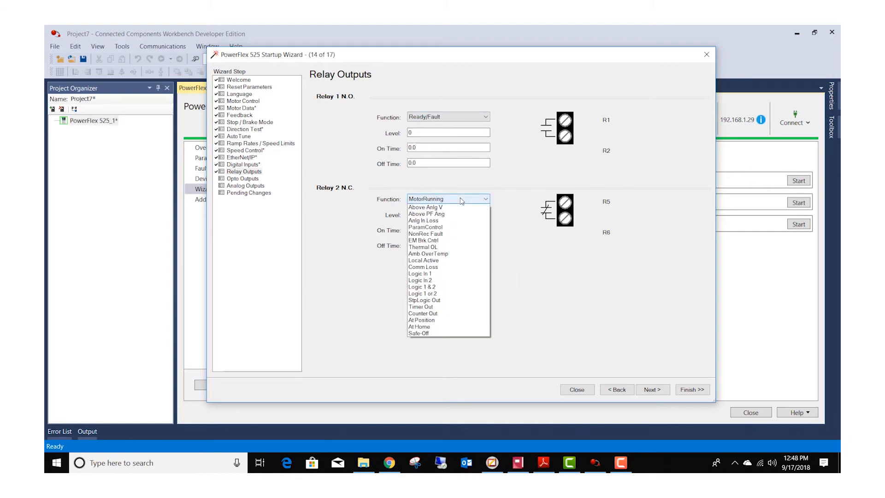
left_click(426, 206)
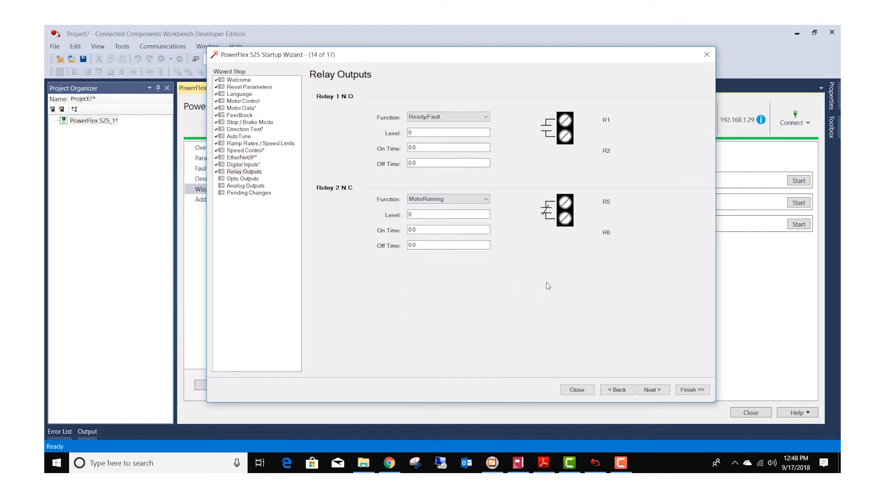
left_click(652, 389)
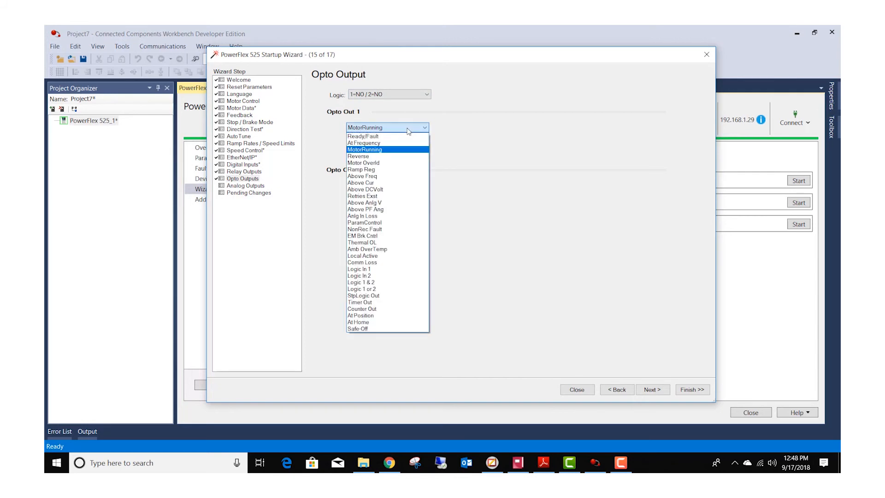
left_click(364, 150)
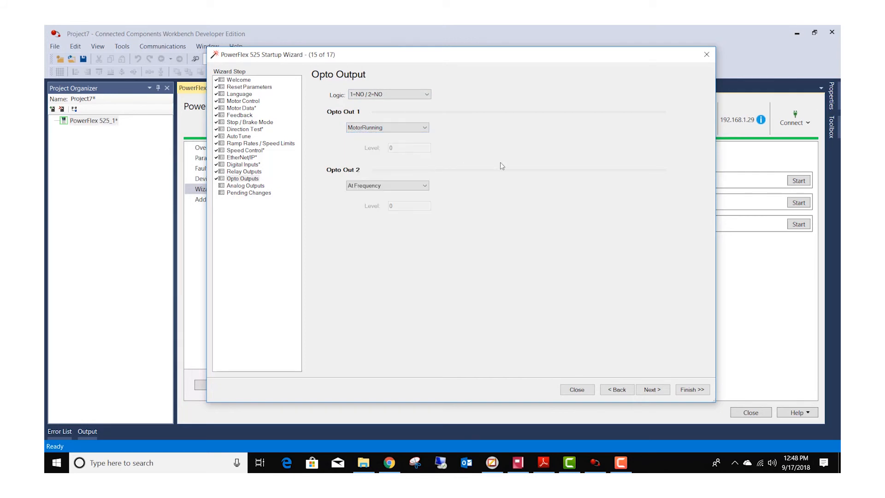
left_click(652, 389)
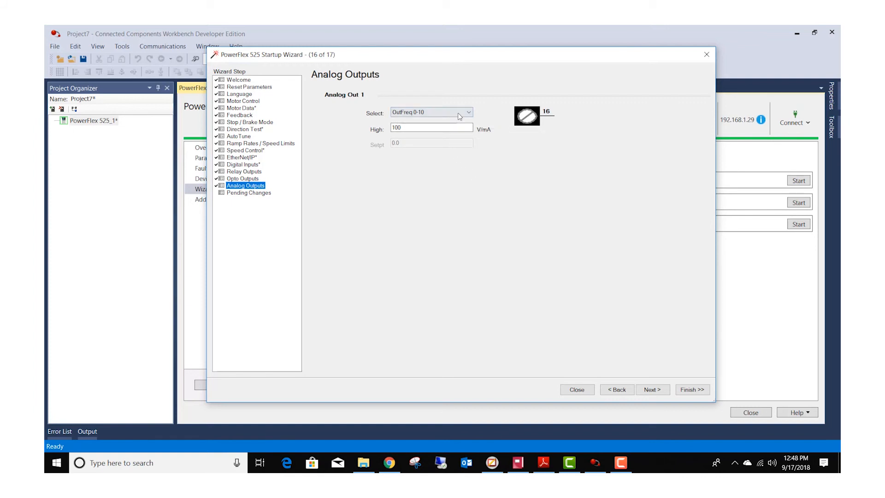
mouse_move(459, 114)
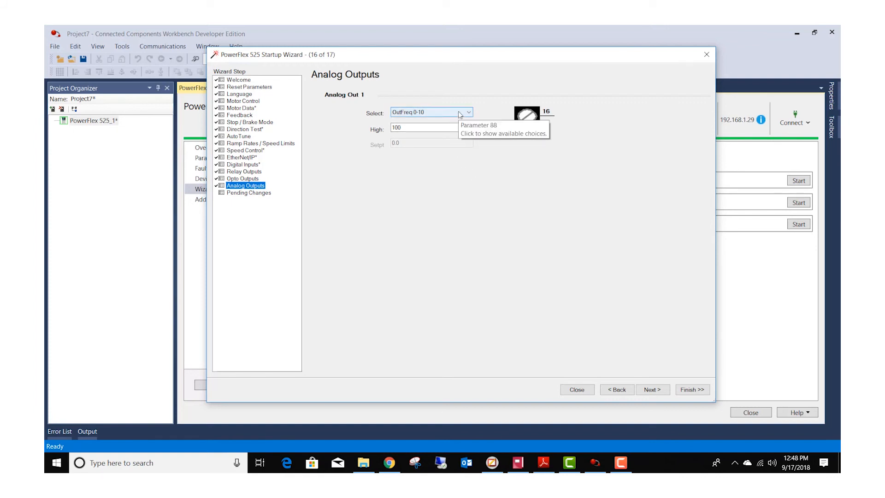
Keep Analog Out 1 Select at OutFreq 0-10 and move to Applied and Pending Changes.
left_click(468, 112)
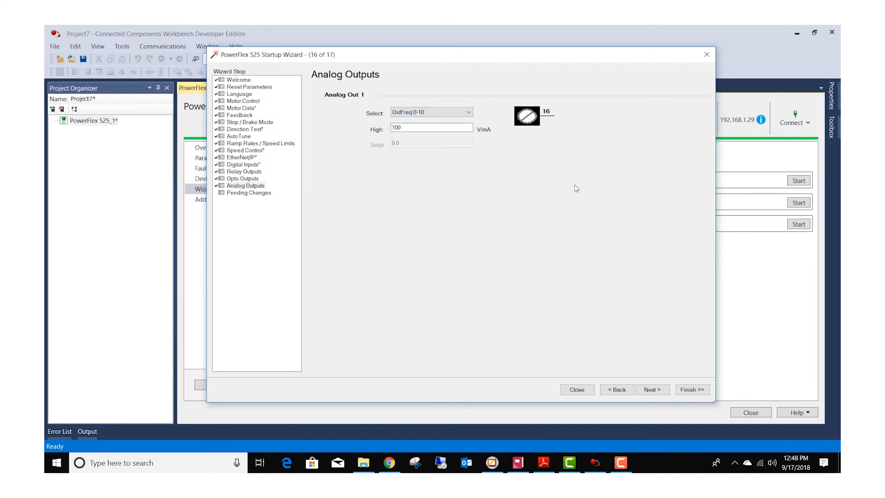
mouse_move(508, 153)
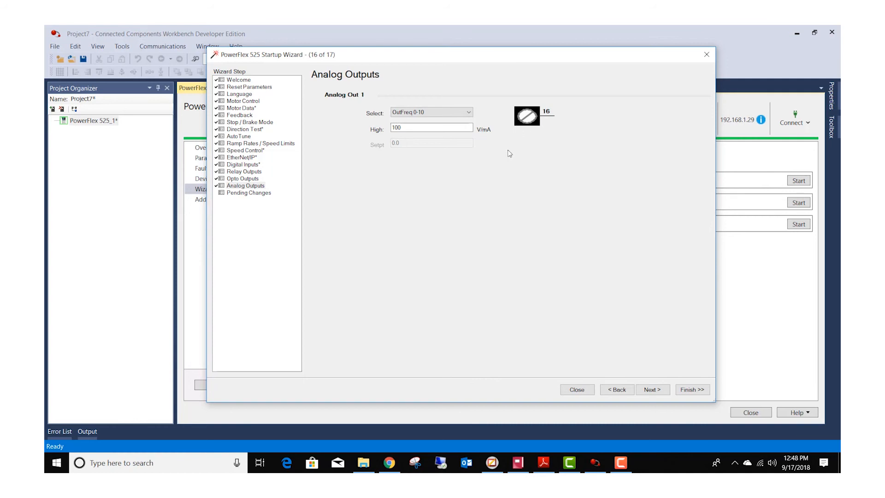
mouse_move(542, 124)
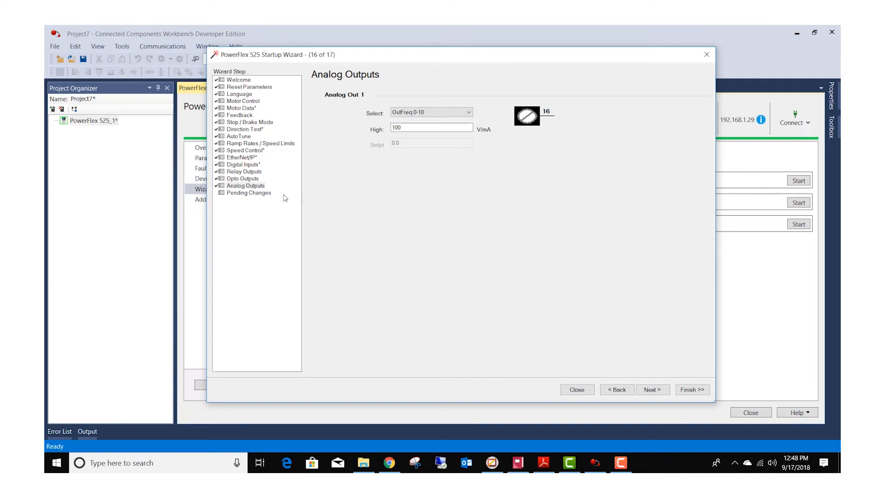
left_click(653, 389)
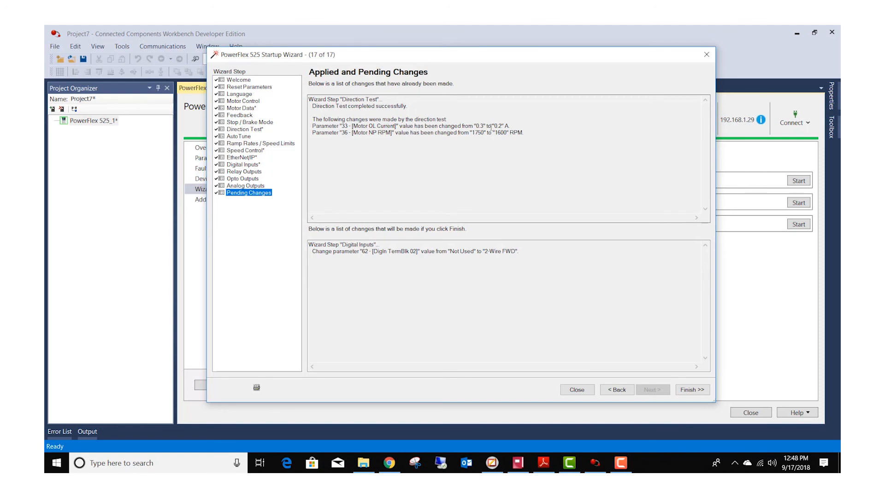
mouse_move(486, 133)
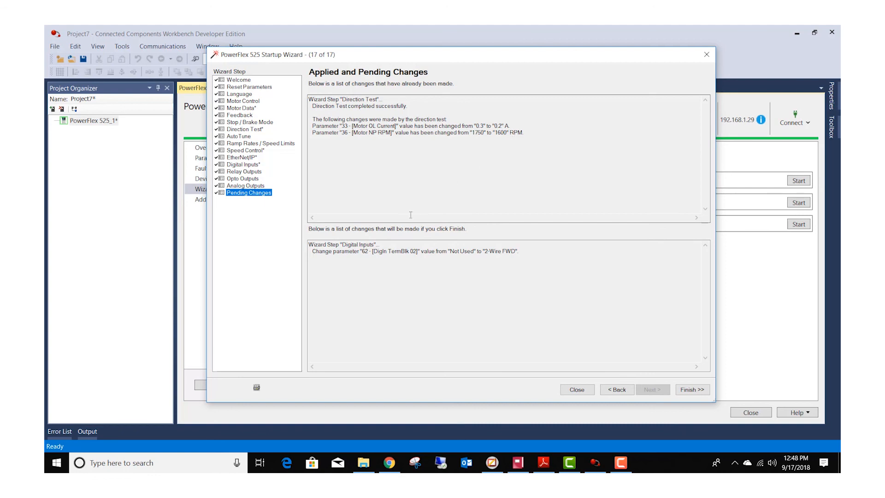
mouse_move(409, 235)
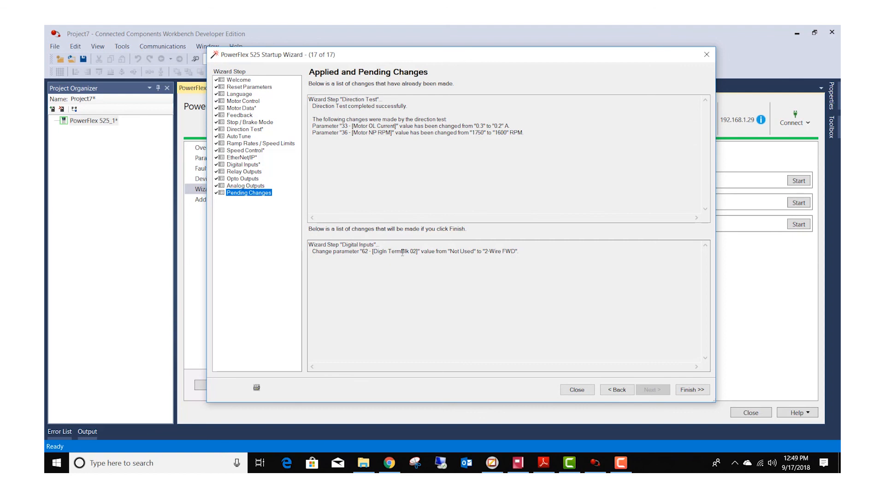
mouse_move(546, 270)
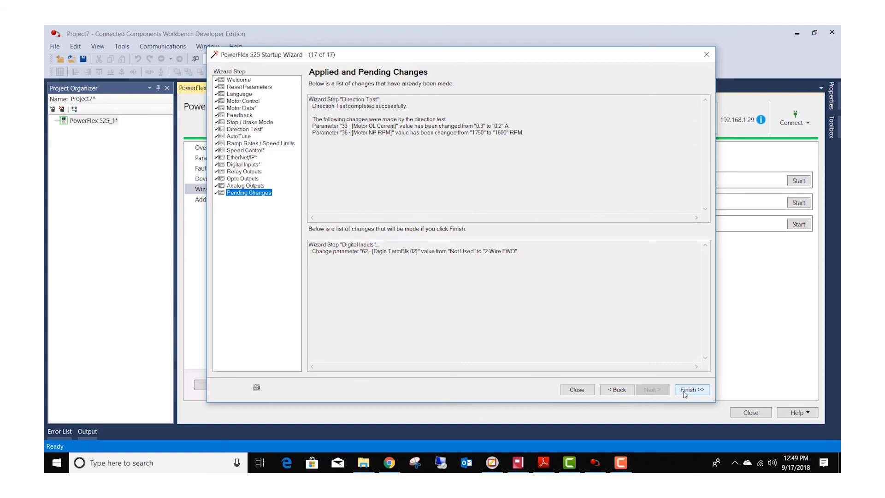
Finish the wizard, applying the pending terminal 02 change and returning to the Wizards page.
left_click(689, 388)
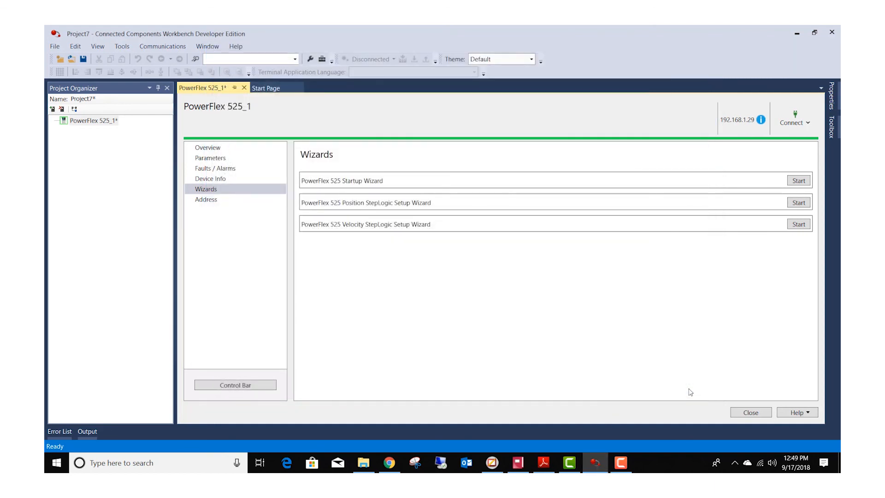